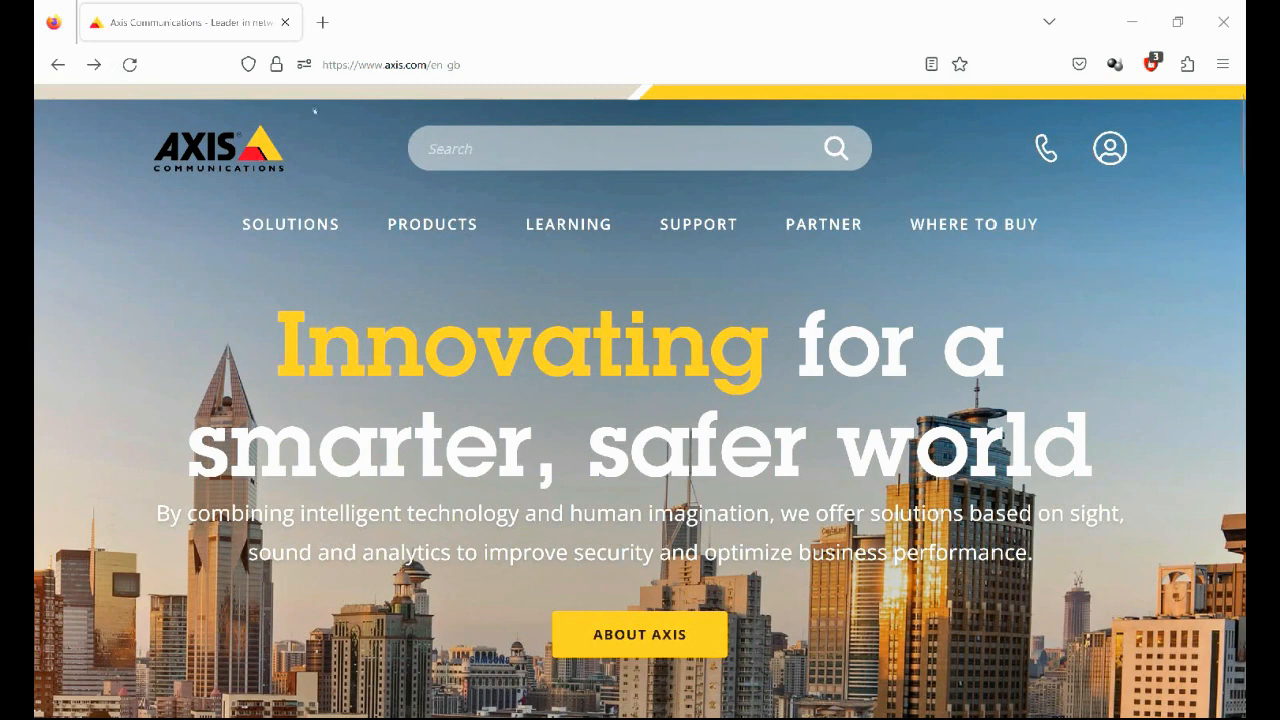
Browse the AXIS Support software downloads and view the AXIS IP Utility product page
left_click(698, 223)
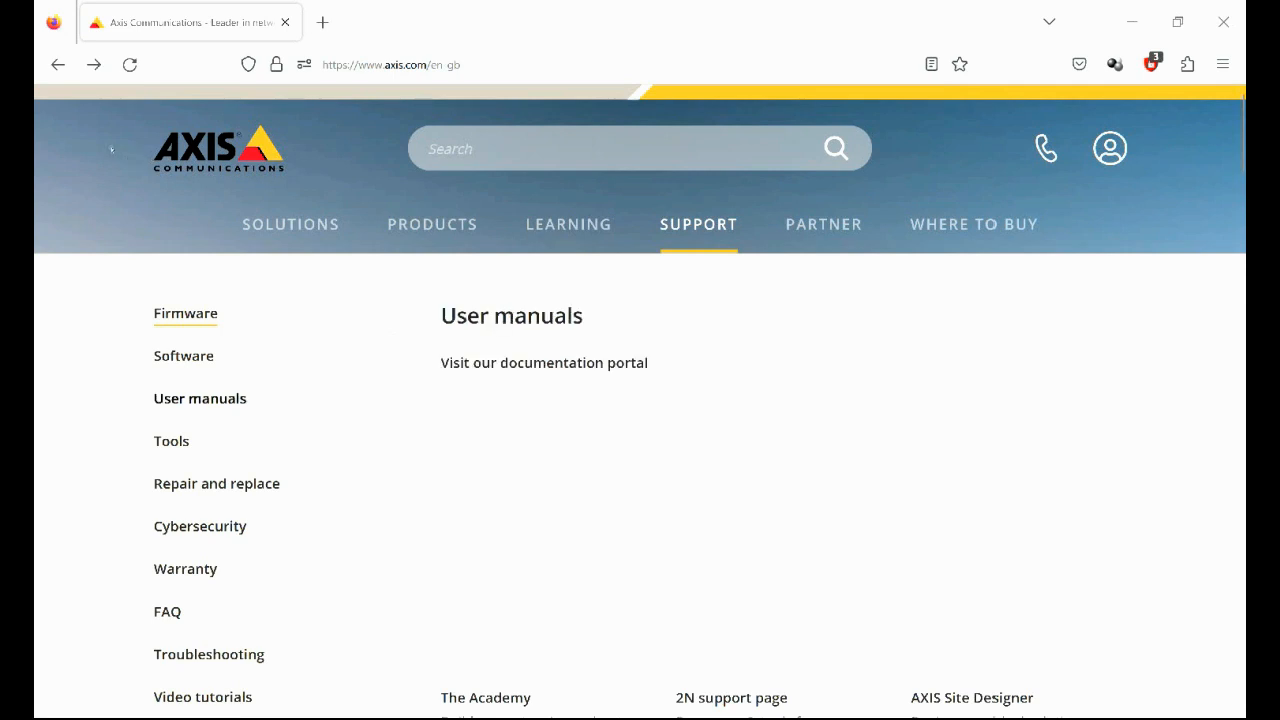
left_click(183, 355)
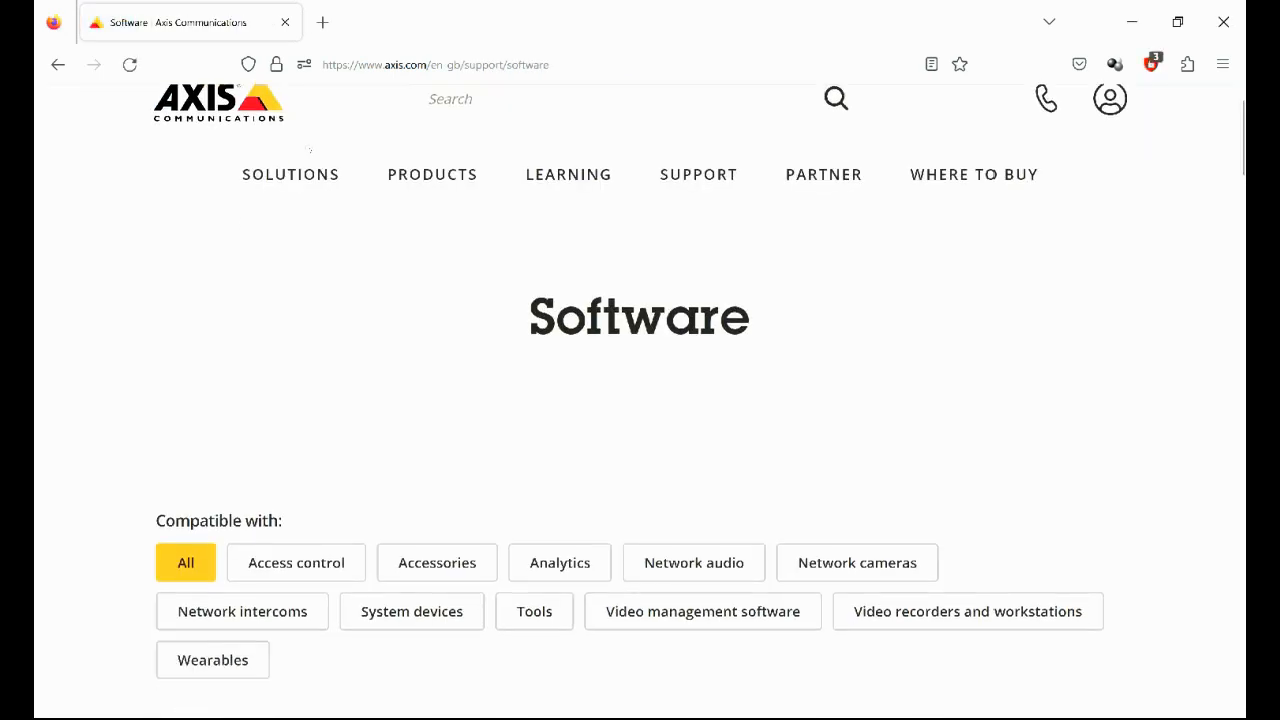
scroll("down", 3)
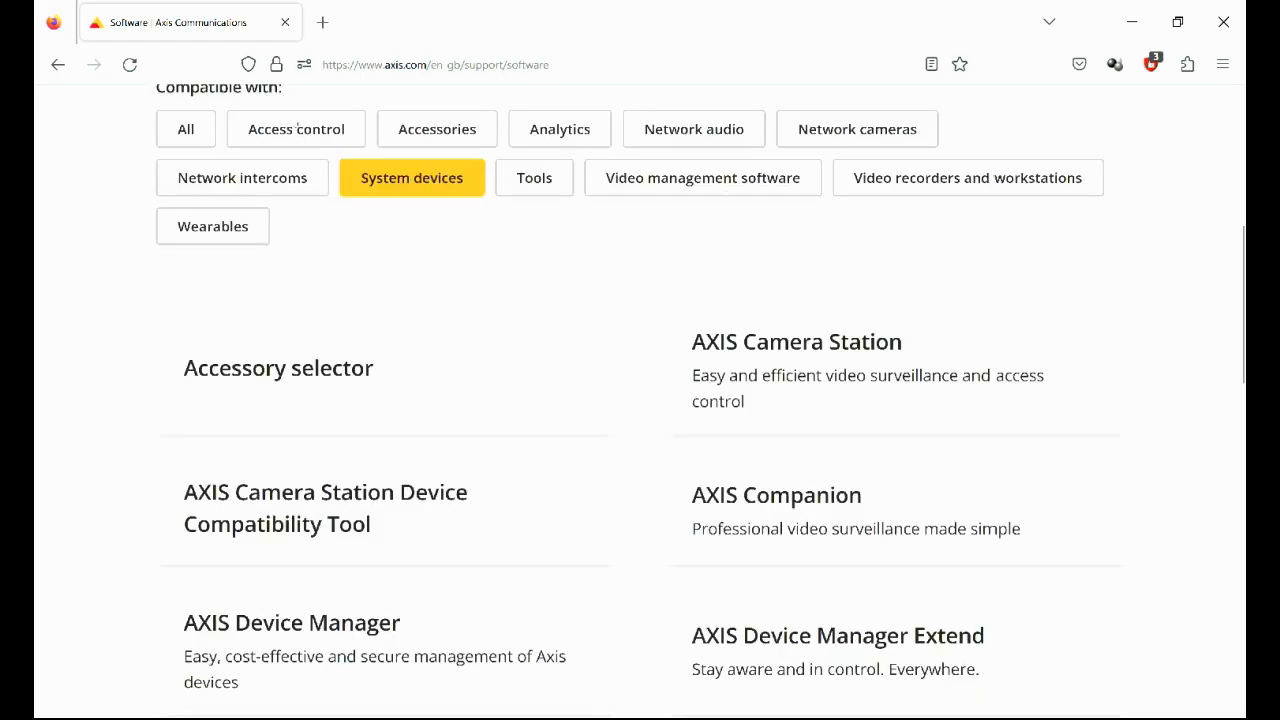
scroll("down", 3)
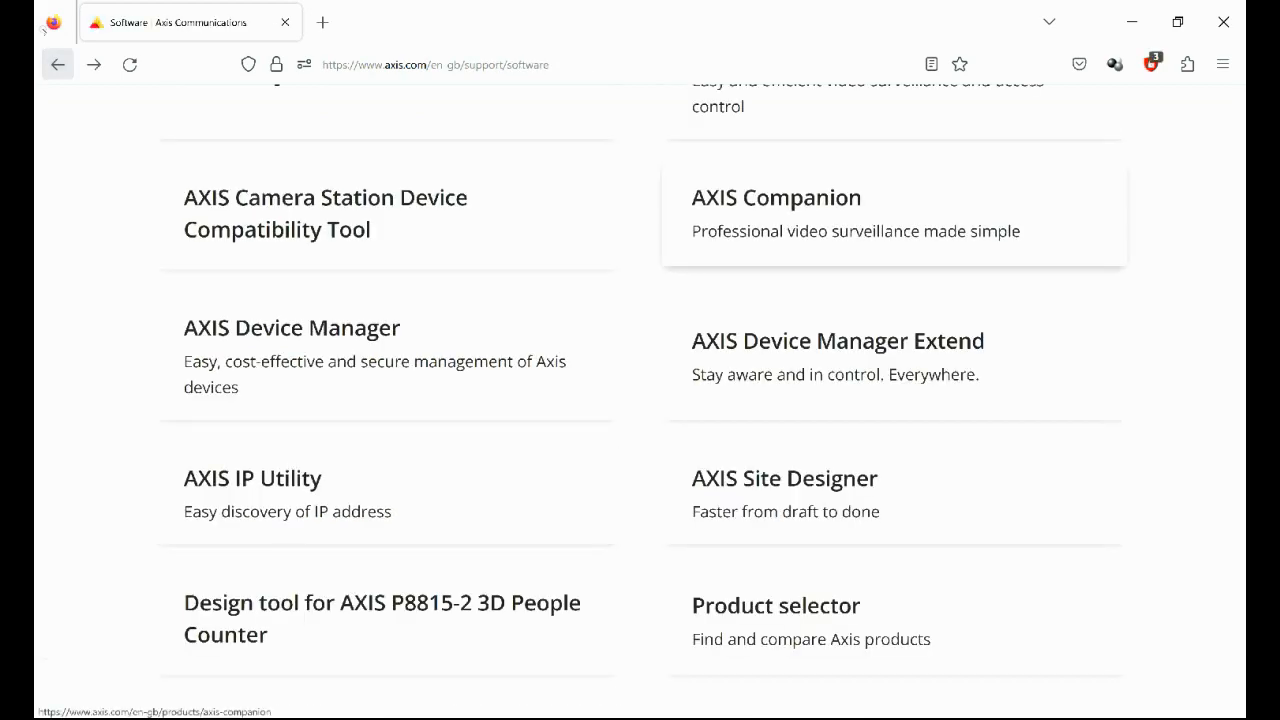
scroll("down", 3)
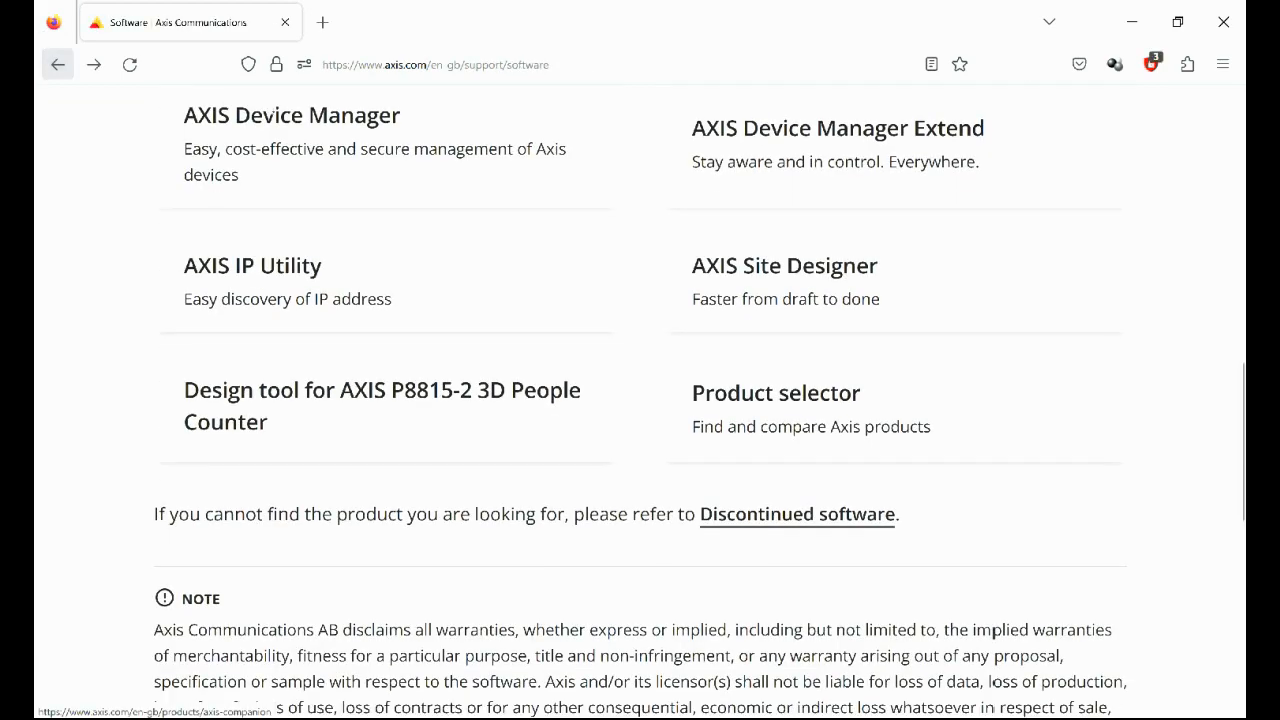
left_click(252, 264)
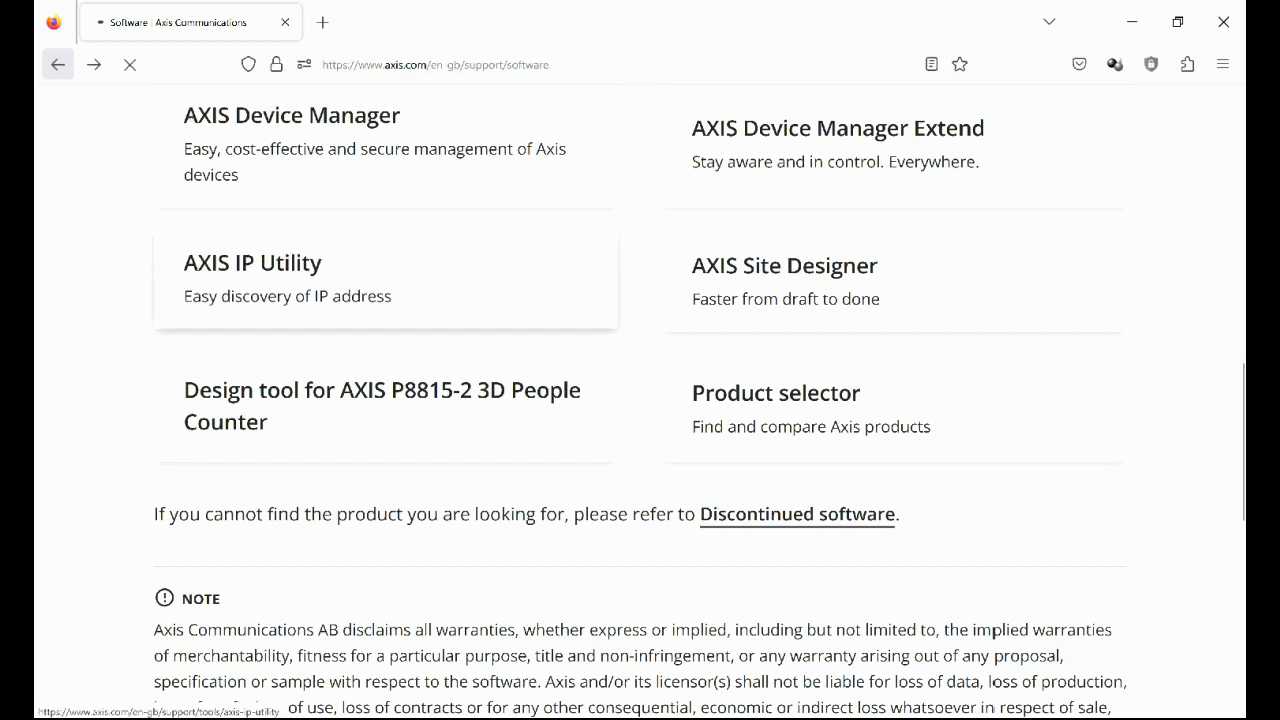
left_click(252, 262)
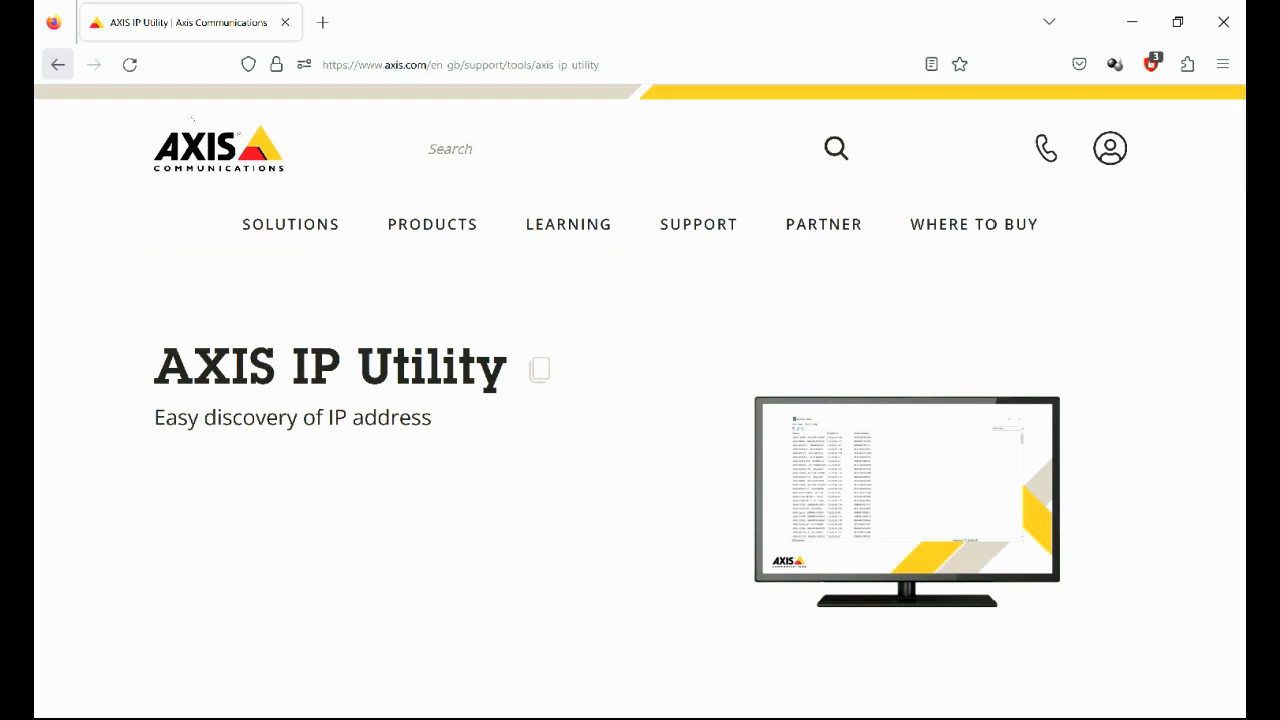
scroll("down", 3)
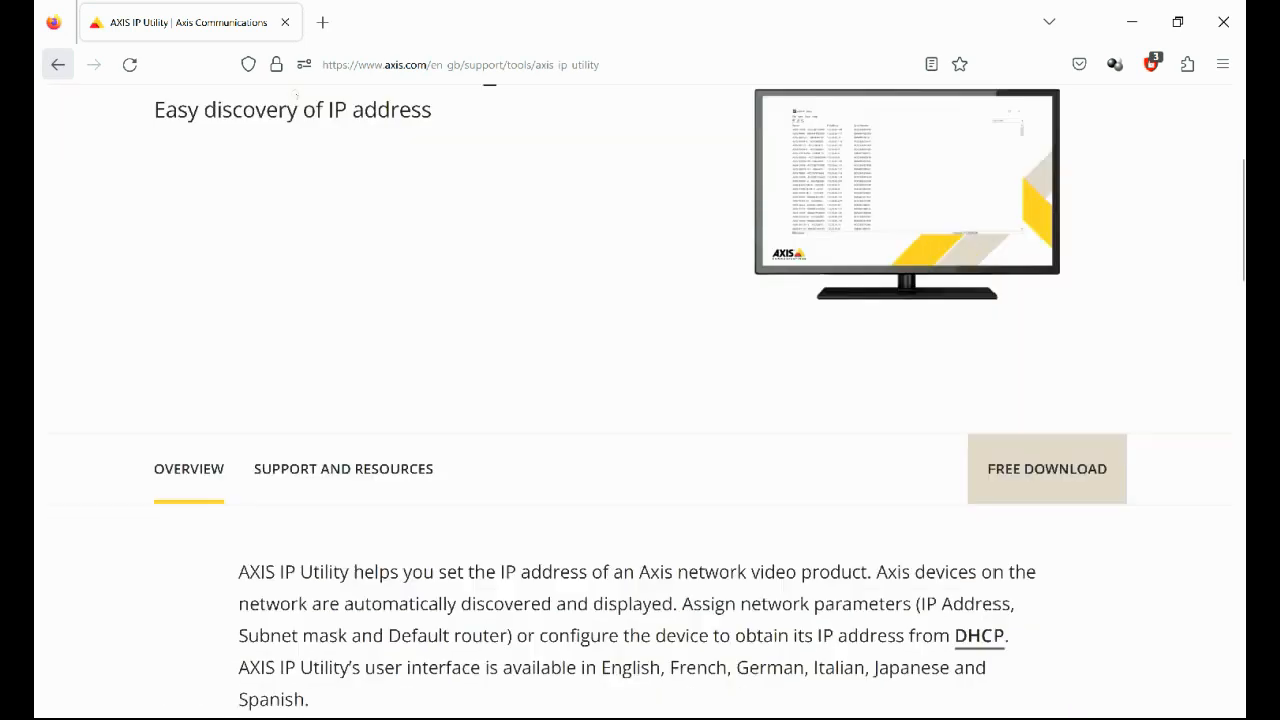
scroll("down", 3)
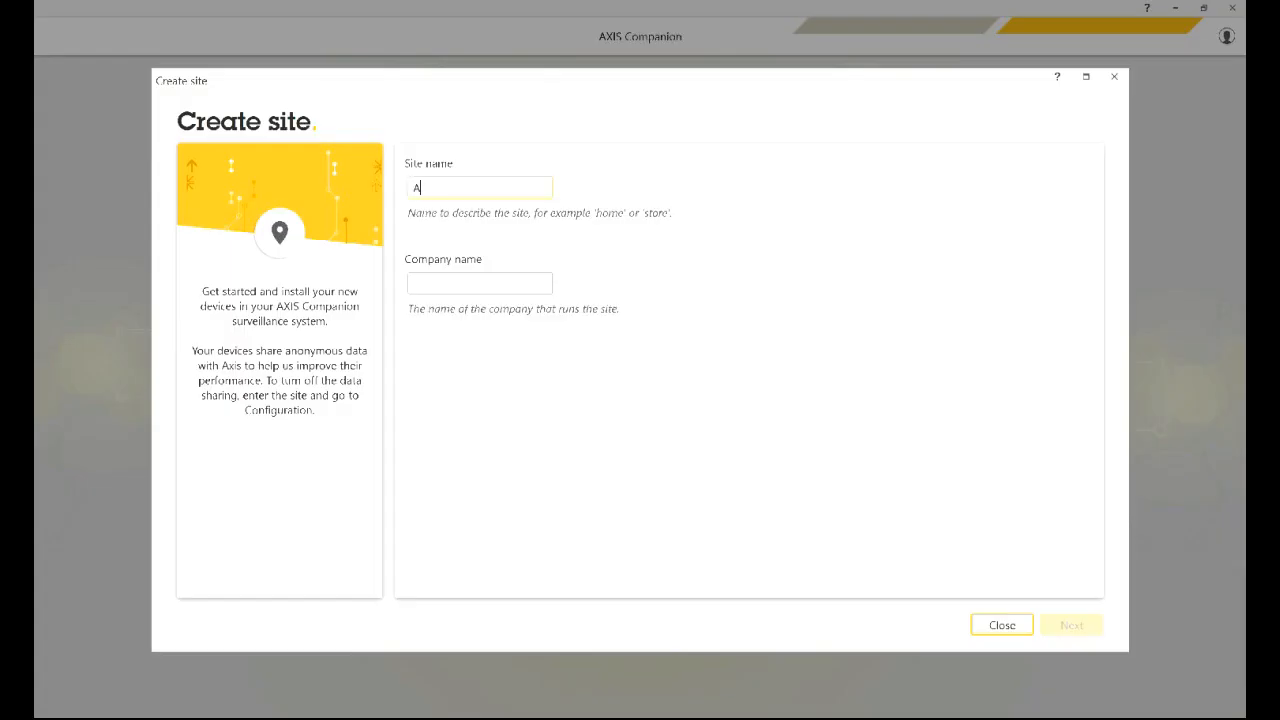
Enter site name ADI TECH and company ADI Global, then continue to device selection
type("DI TECH")
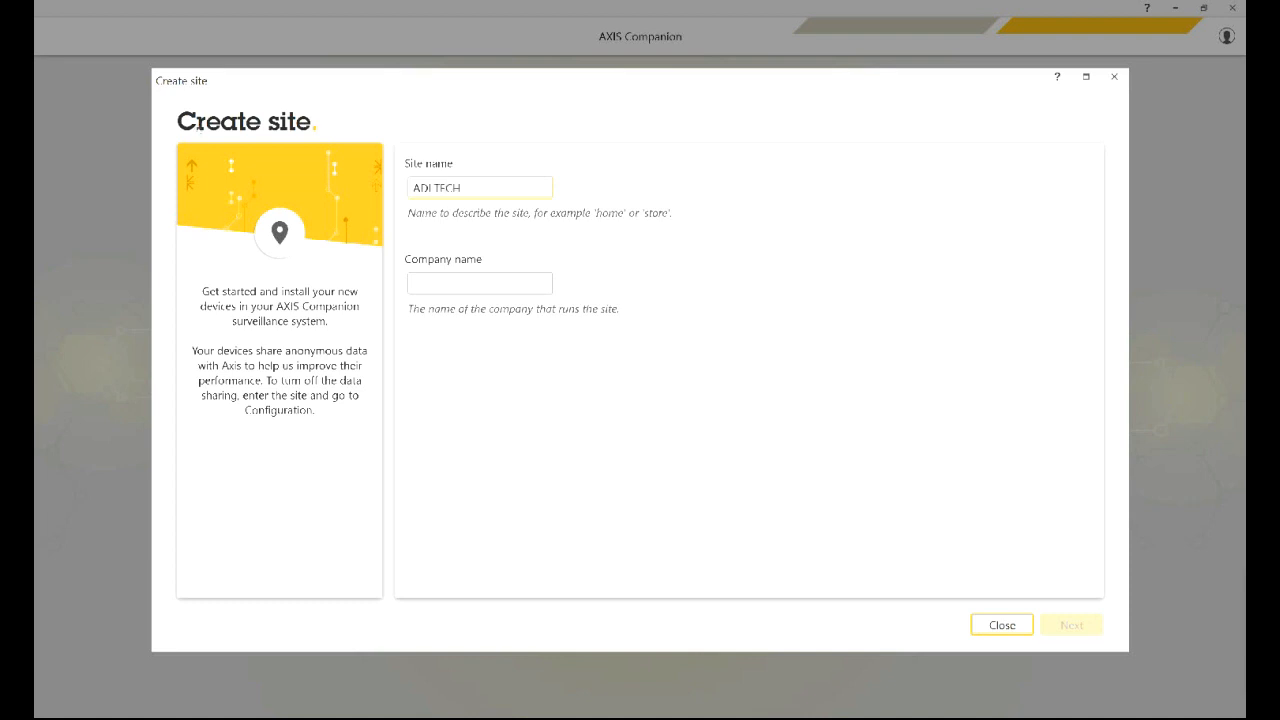
left_click(479, 283)
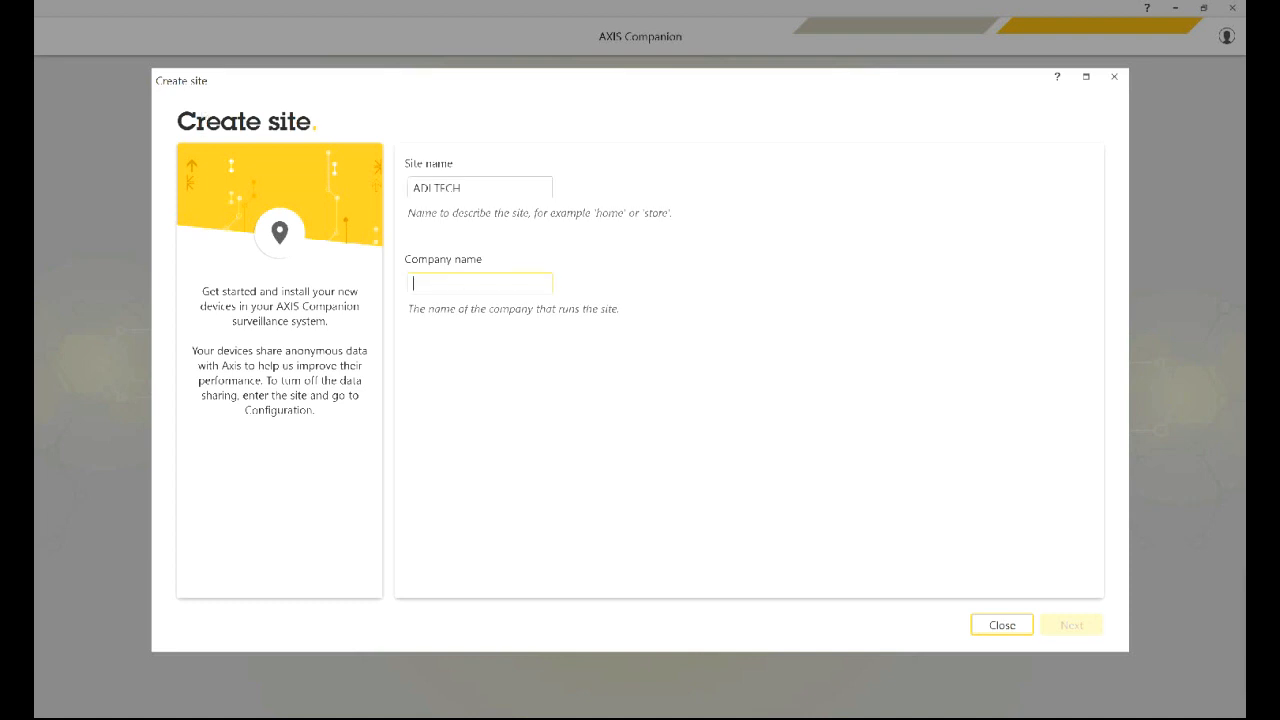
type("ADI")
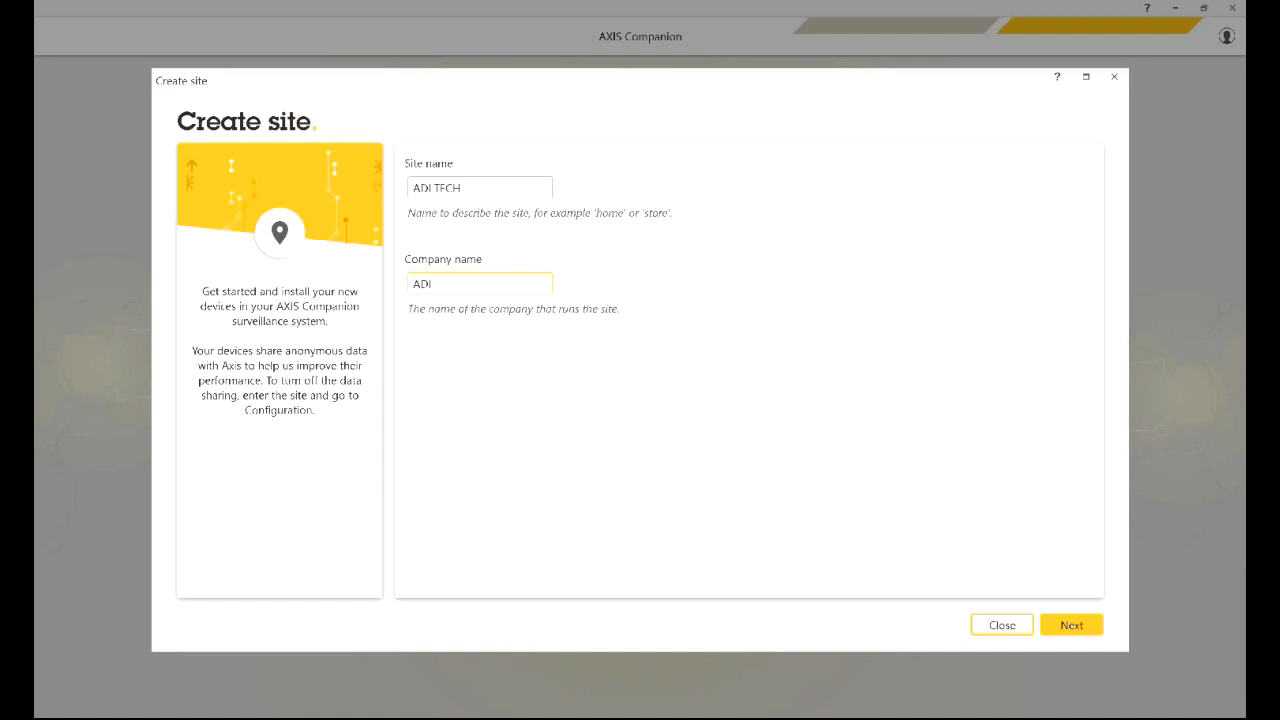
type("Global")
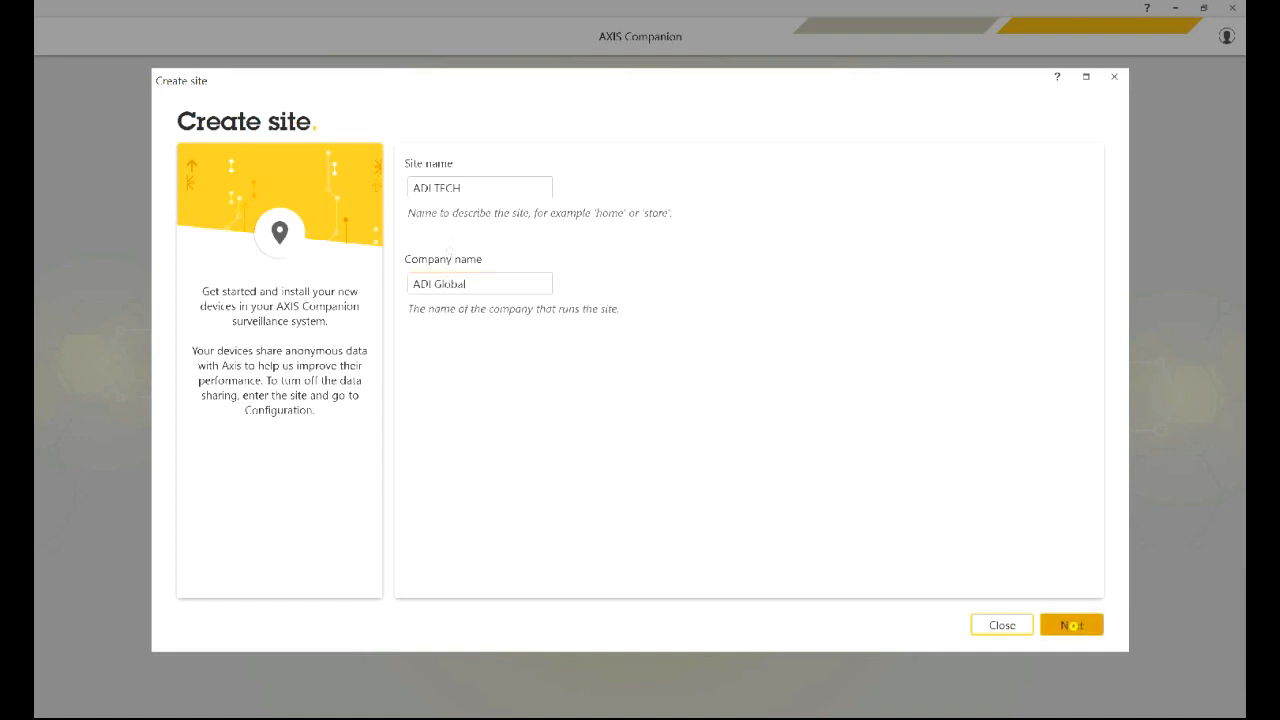
left_click(1071, 624)
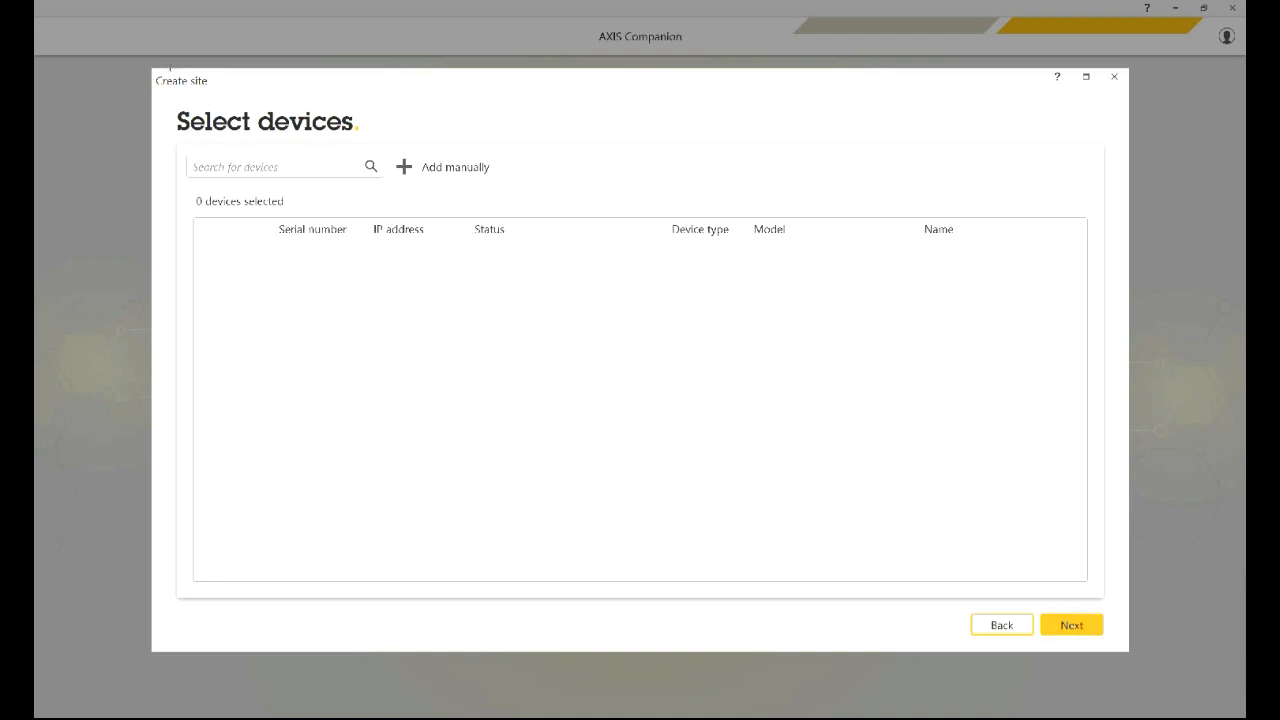
Unlock the AXIS I8016-LVE with its password, select it, and continue to storage assignment
left_click(285, 166)
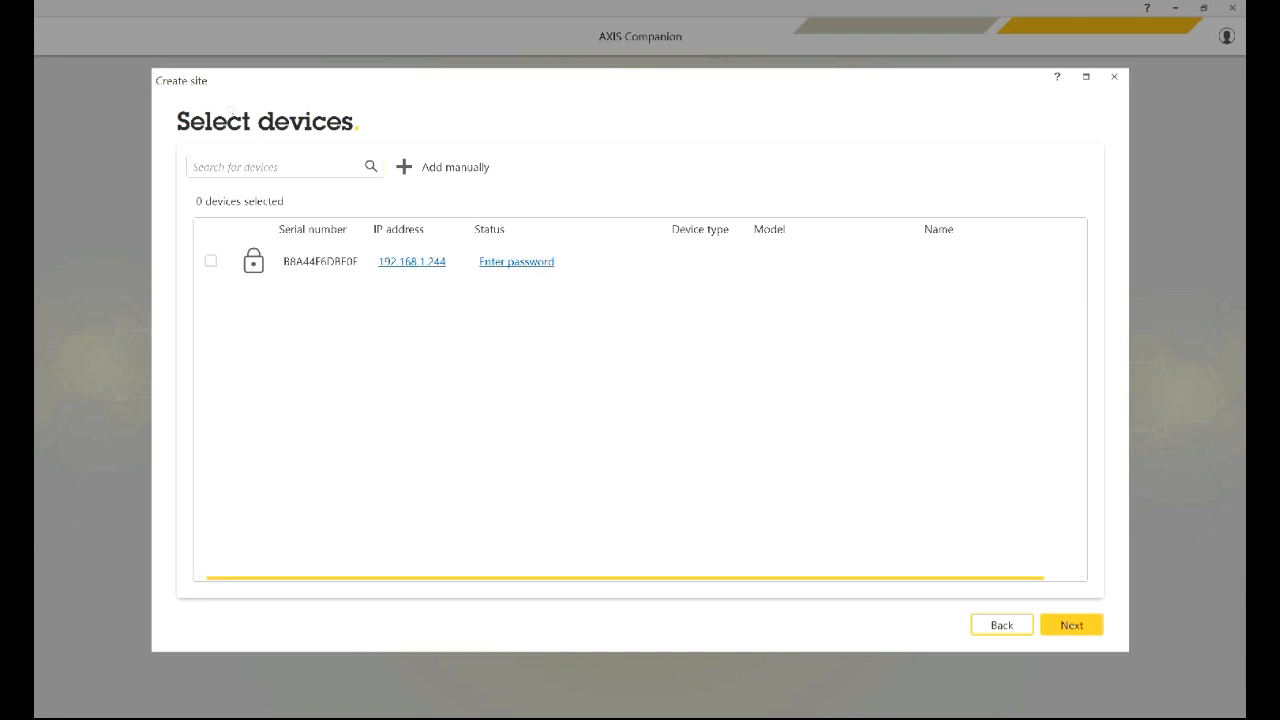
left_click(515, 261)
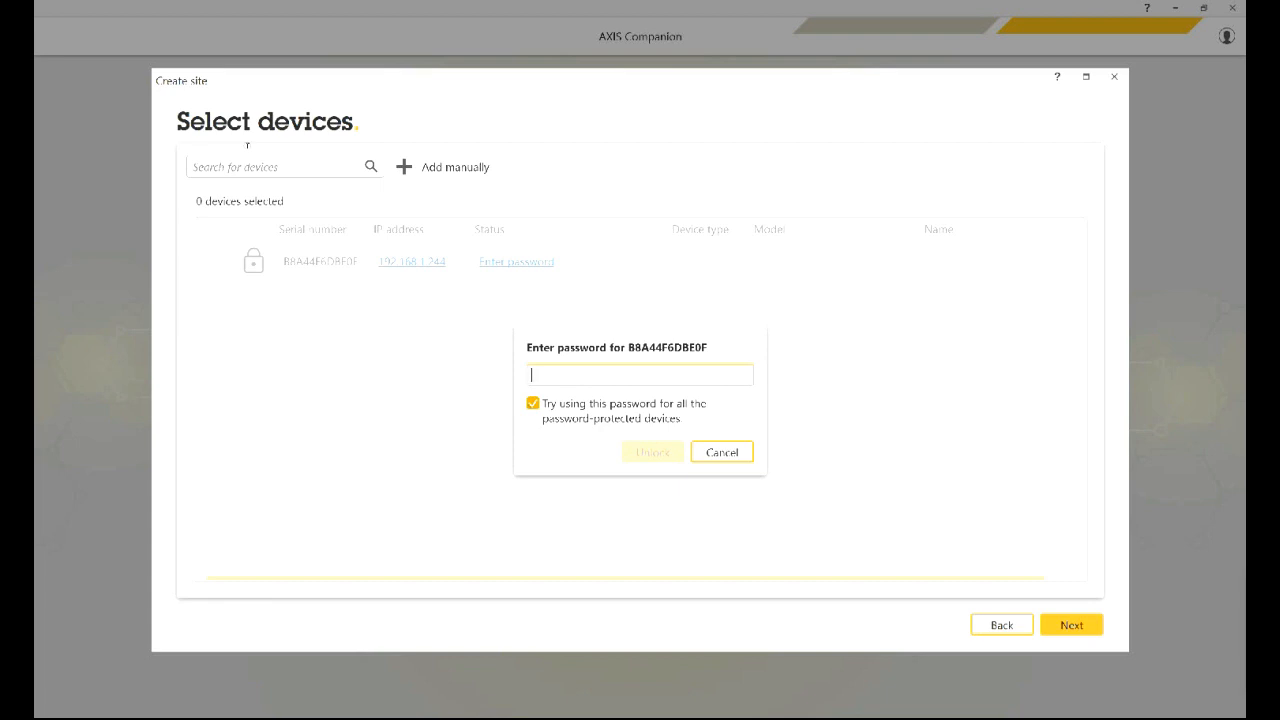
type("••")
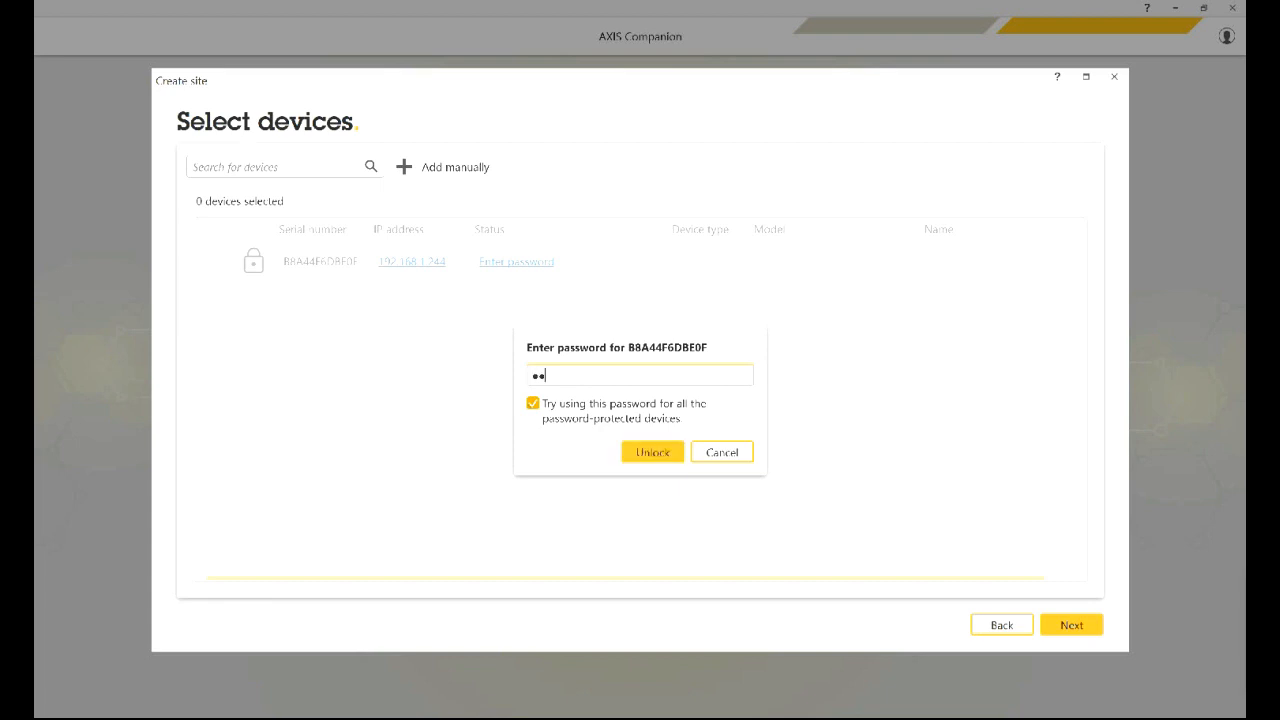
type("••")
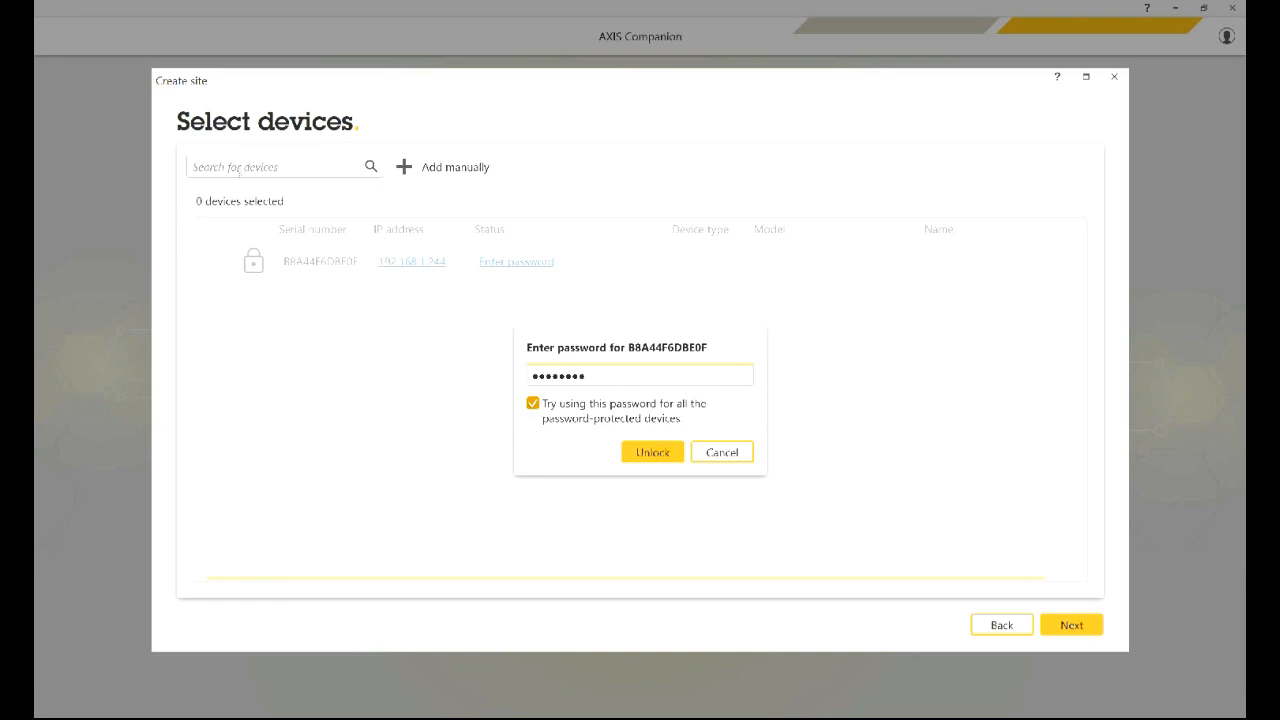
left_click(651, 452)
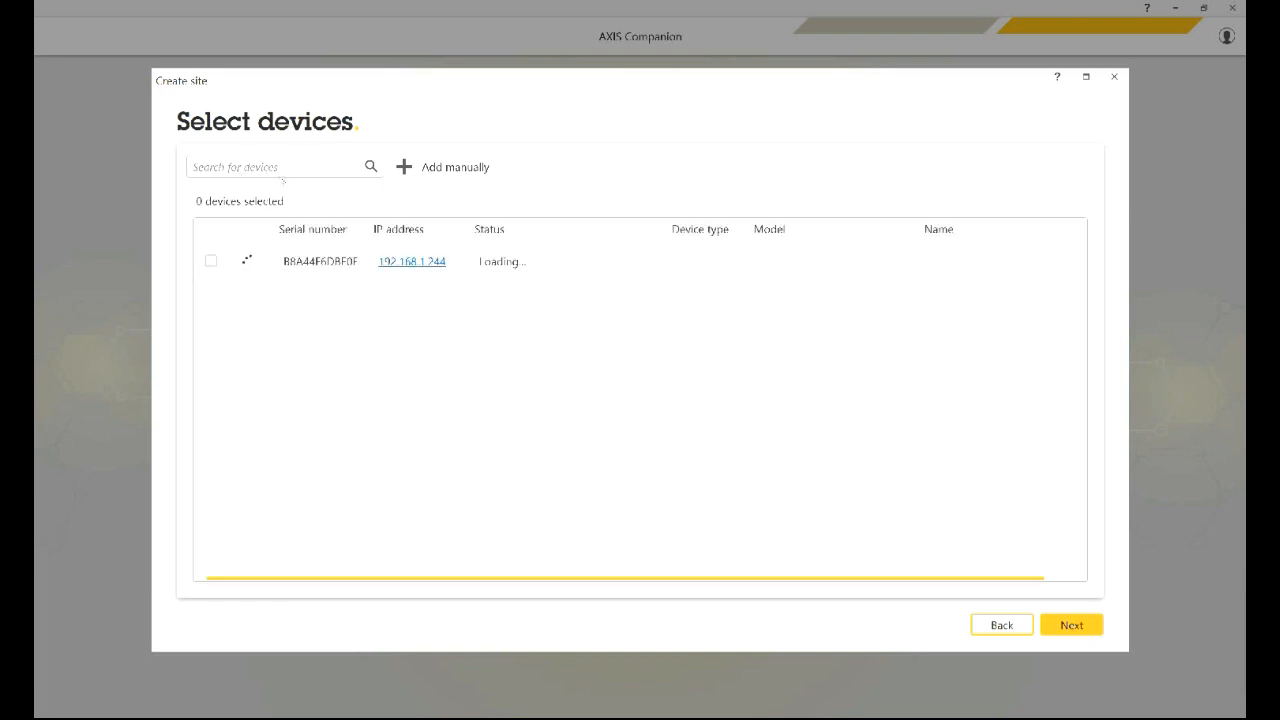
left_click(210, 261)
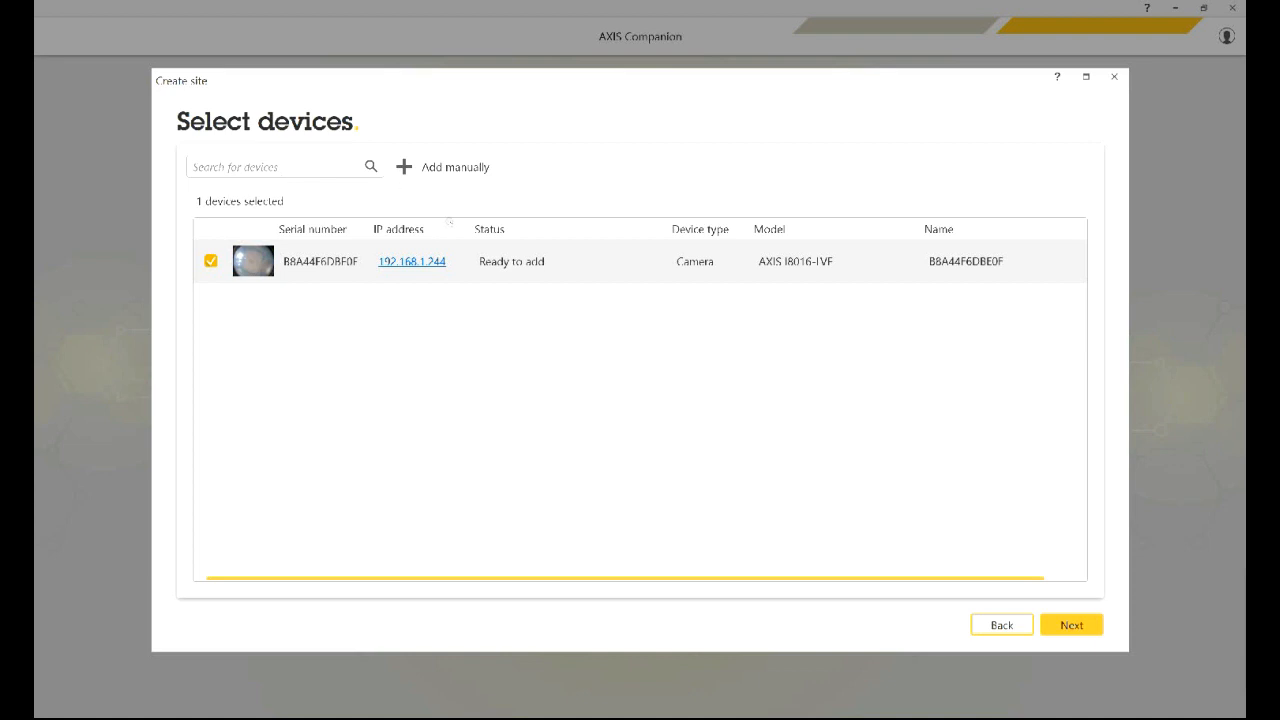
left_click(1071, 624)
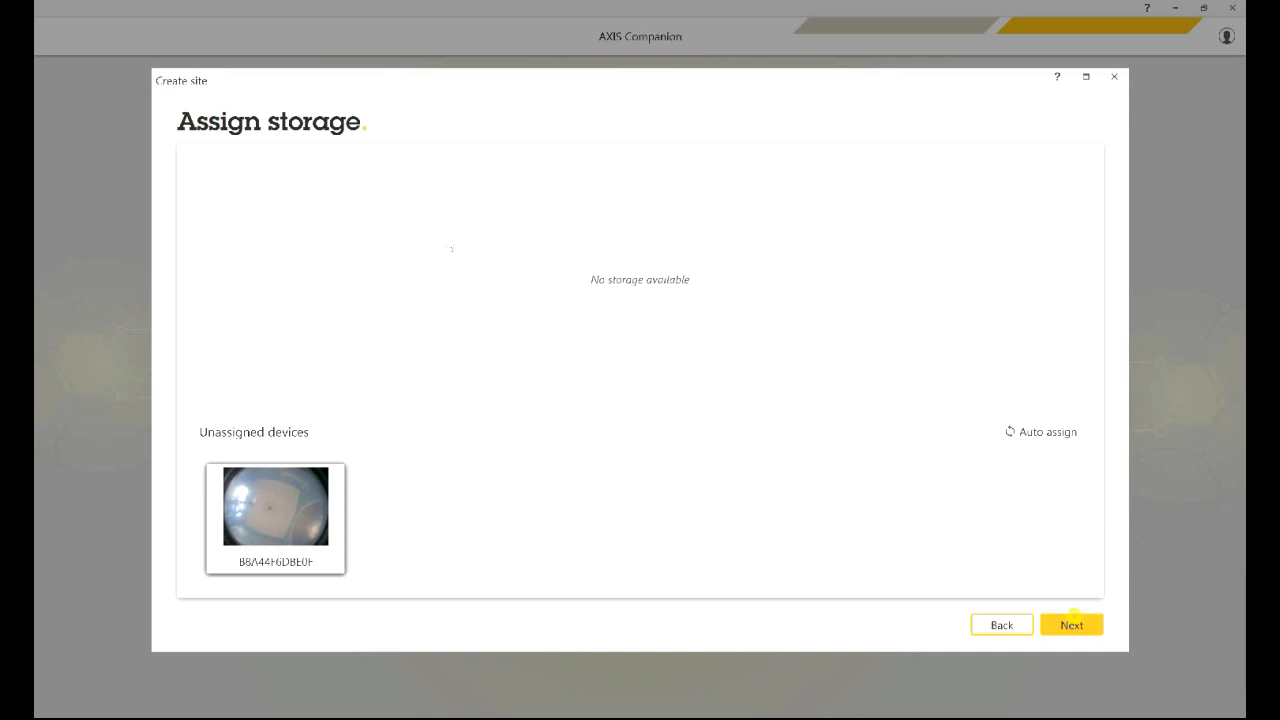
Skip storage assignment and confirm adding the intercom without storage
left_click(1071, 624)
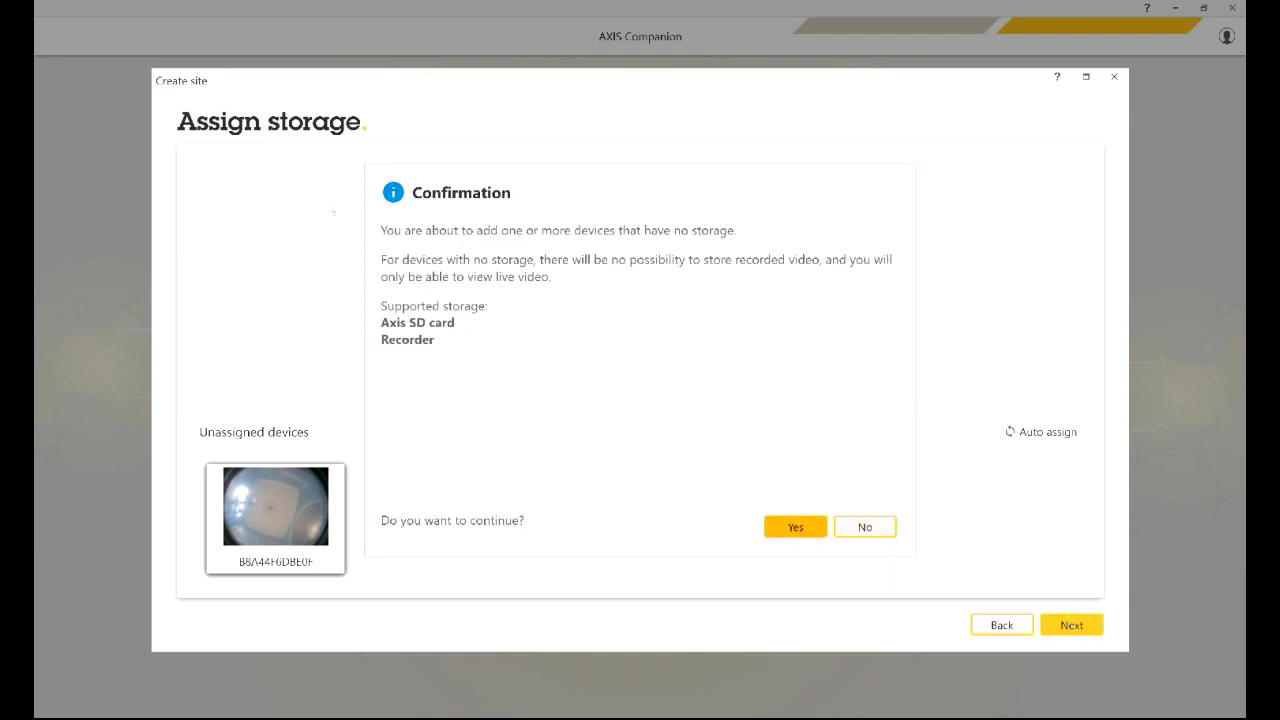
left_click(794, 527)
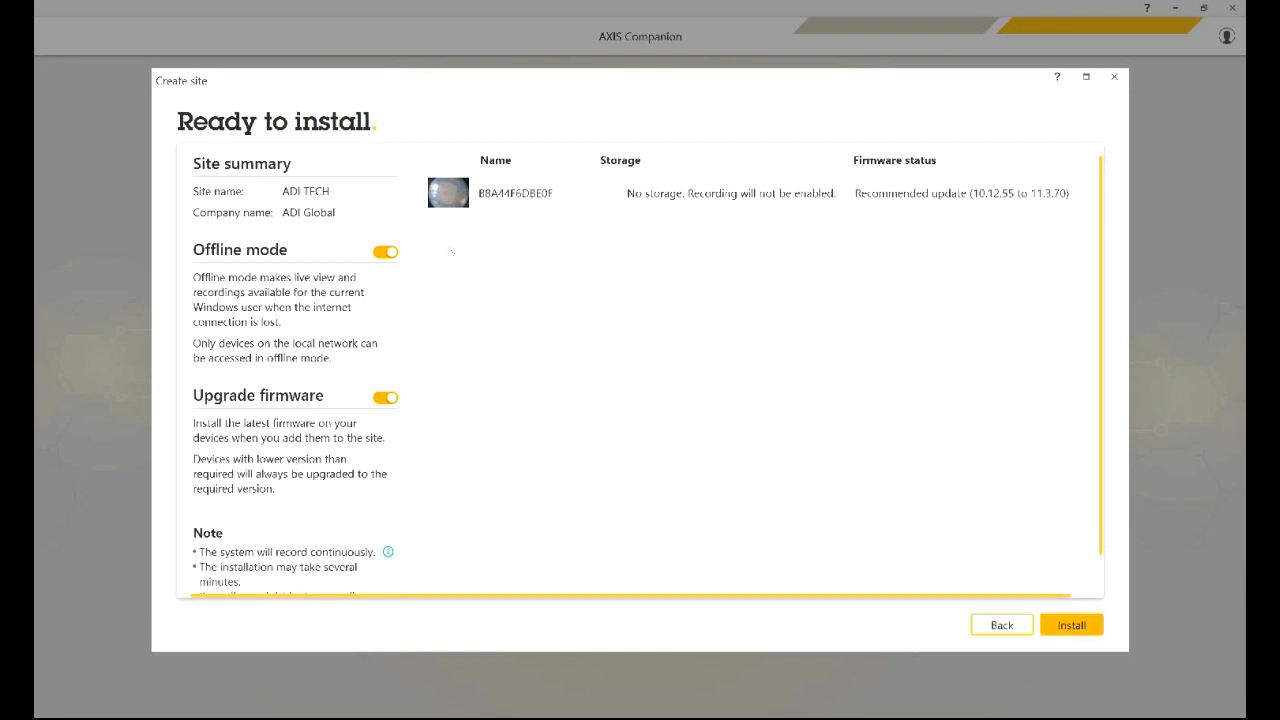
left_click(1071, 624)
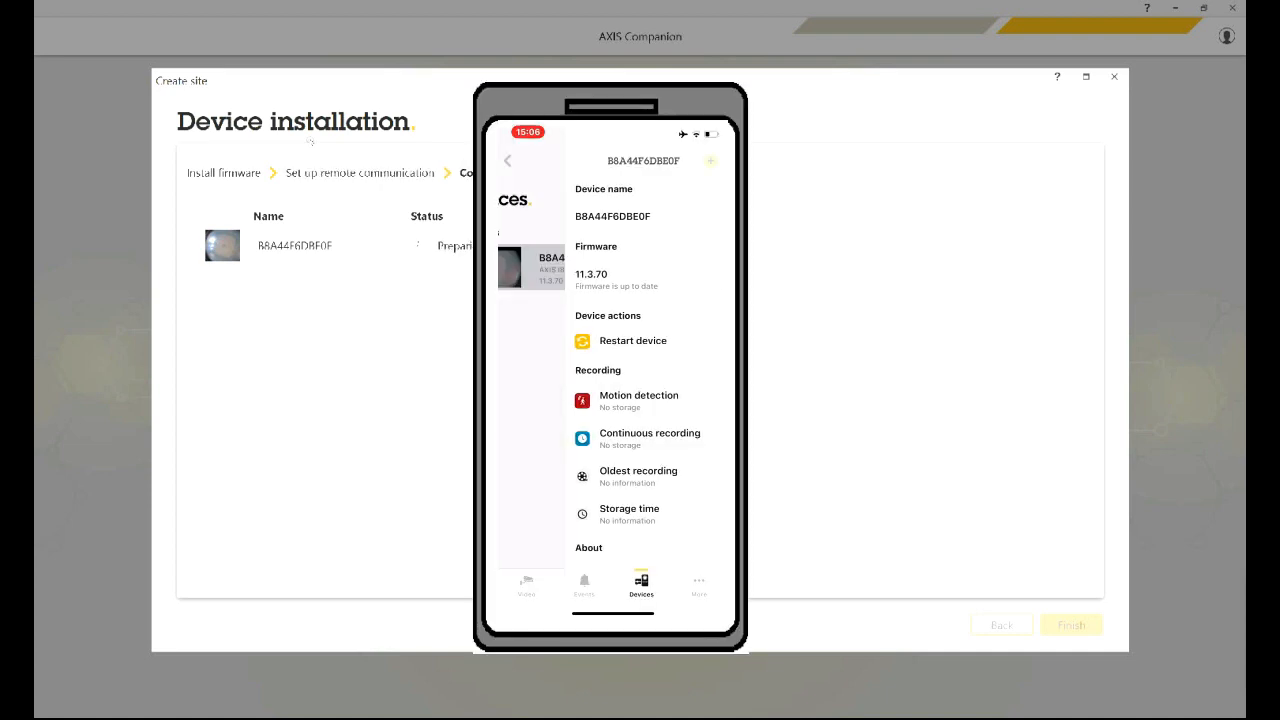
left_click(508, 160)
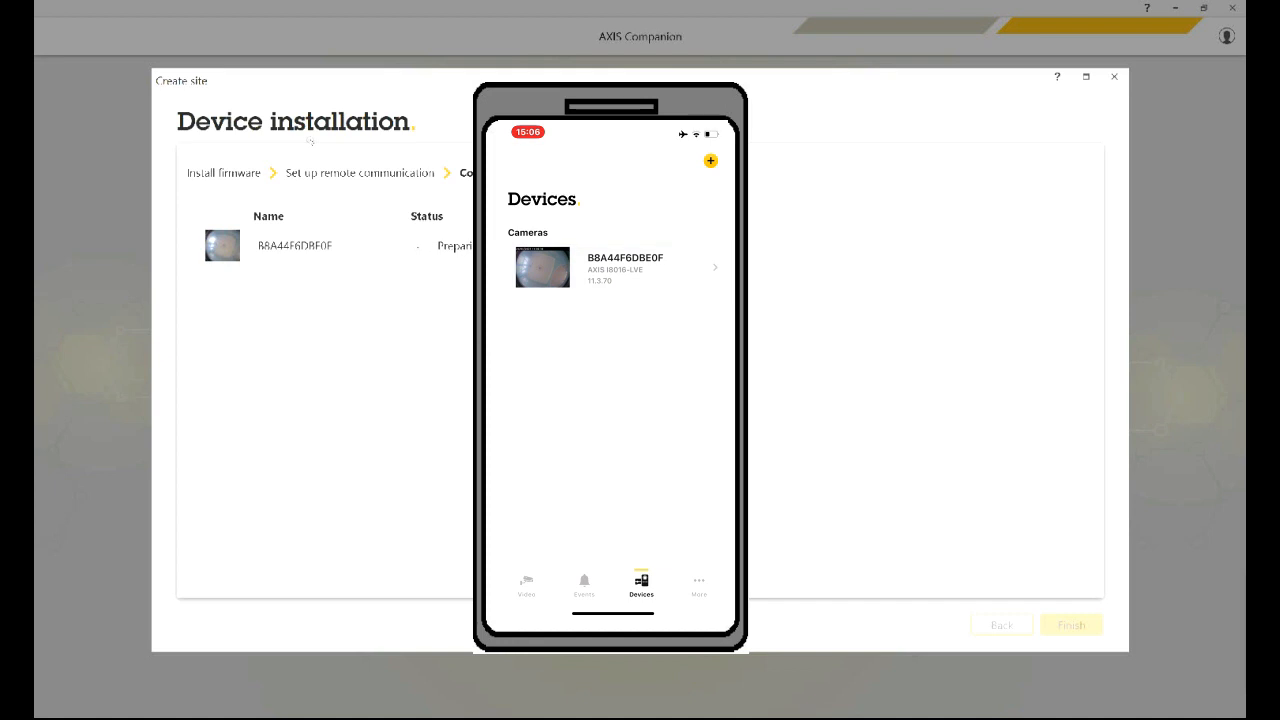
left_click(612, 267)
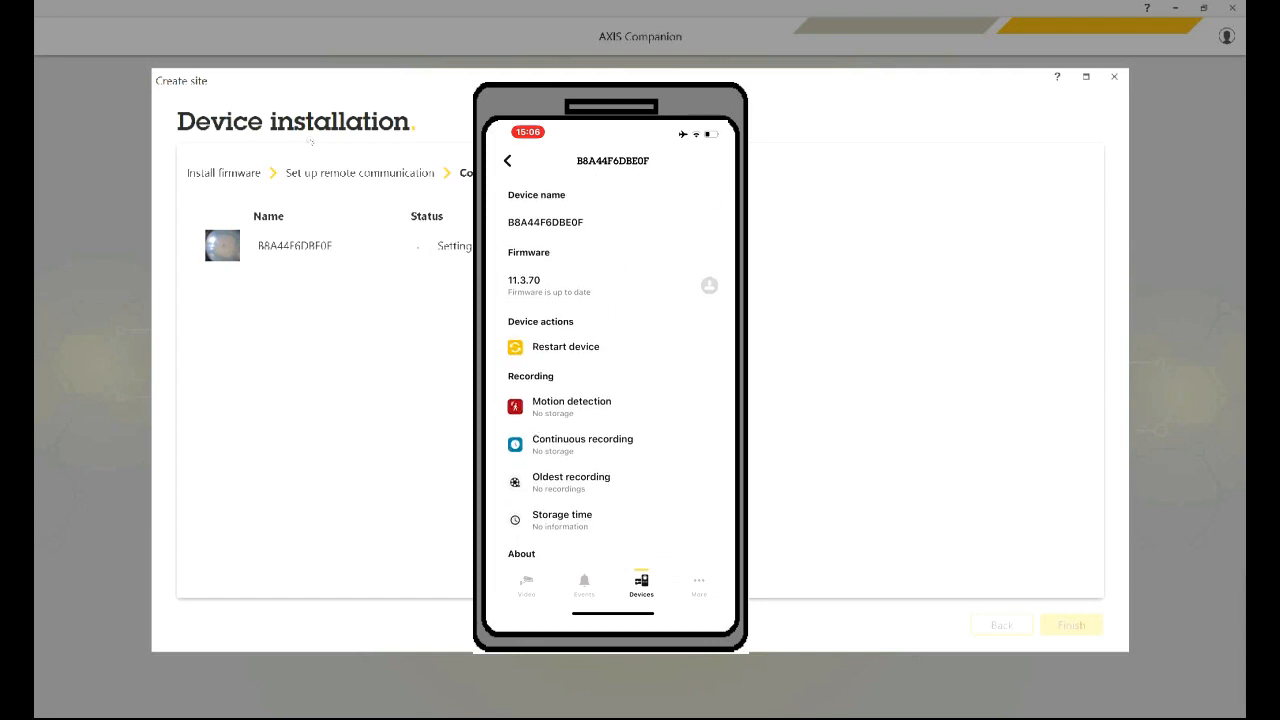
left_click(526, 585)
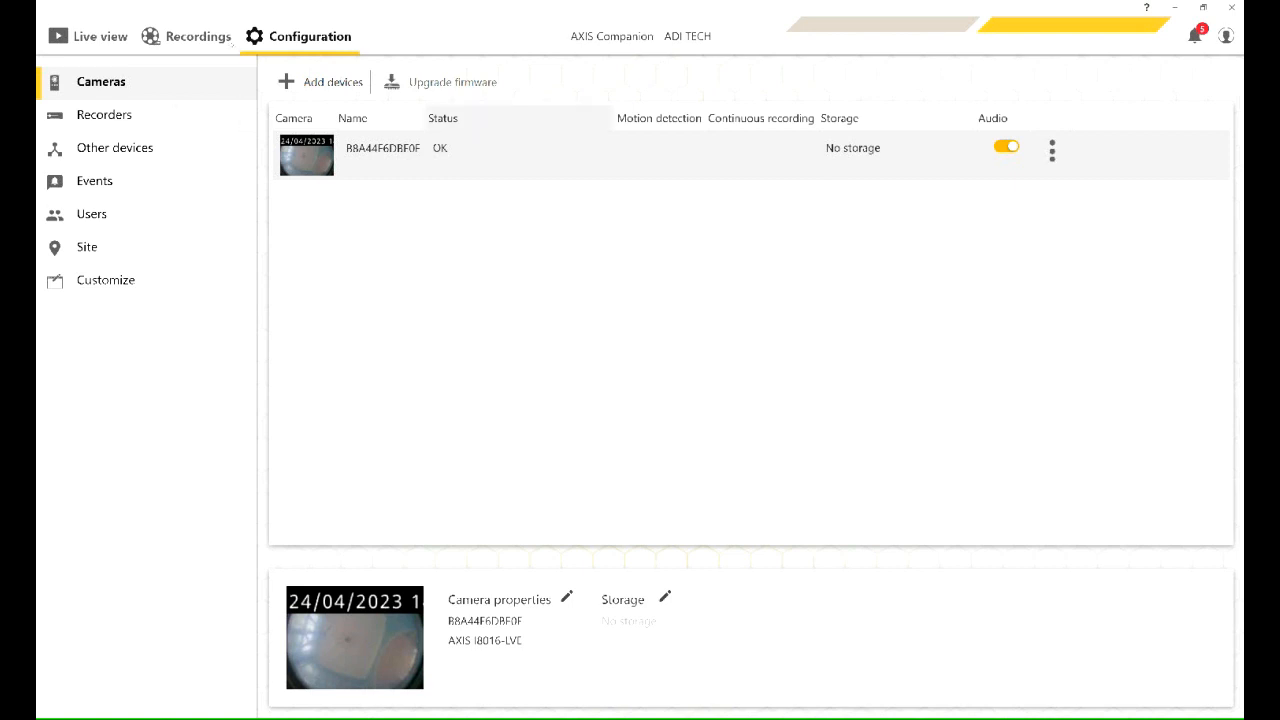
Confirm firmware is up to date, then show Events > Video Motion Detection
left_click(452, 82)
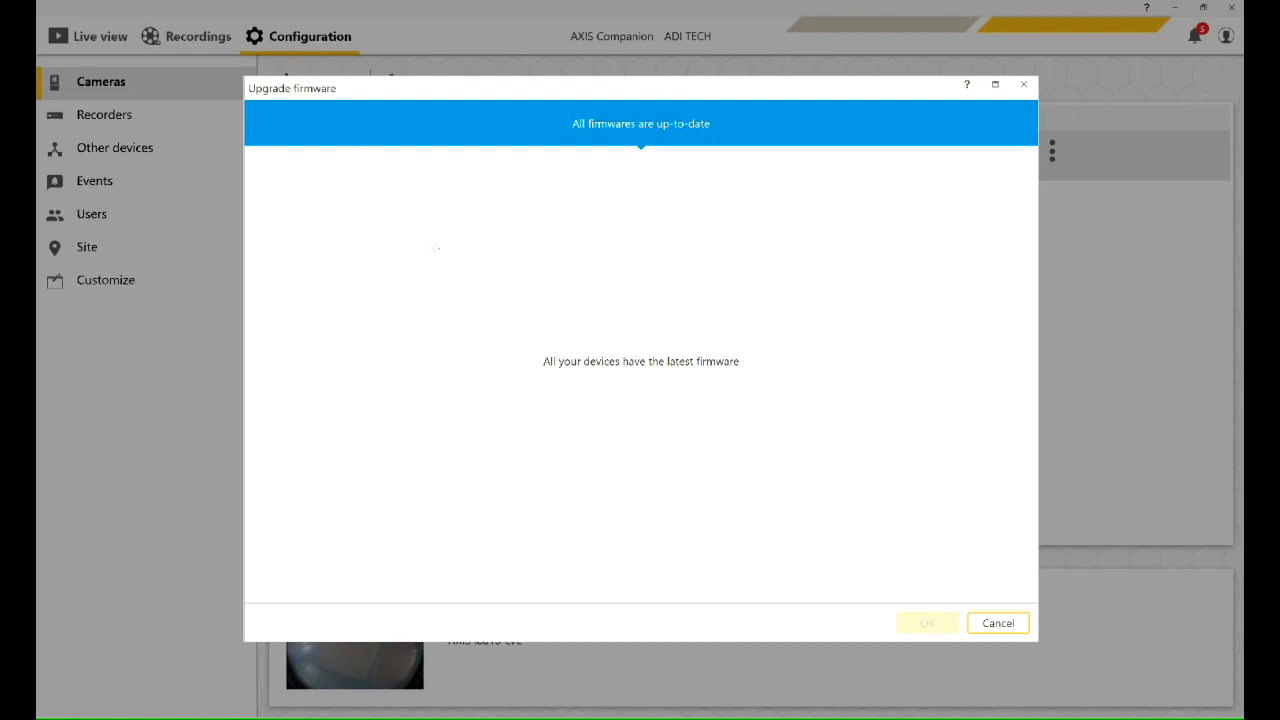
left_click(997, 623)
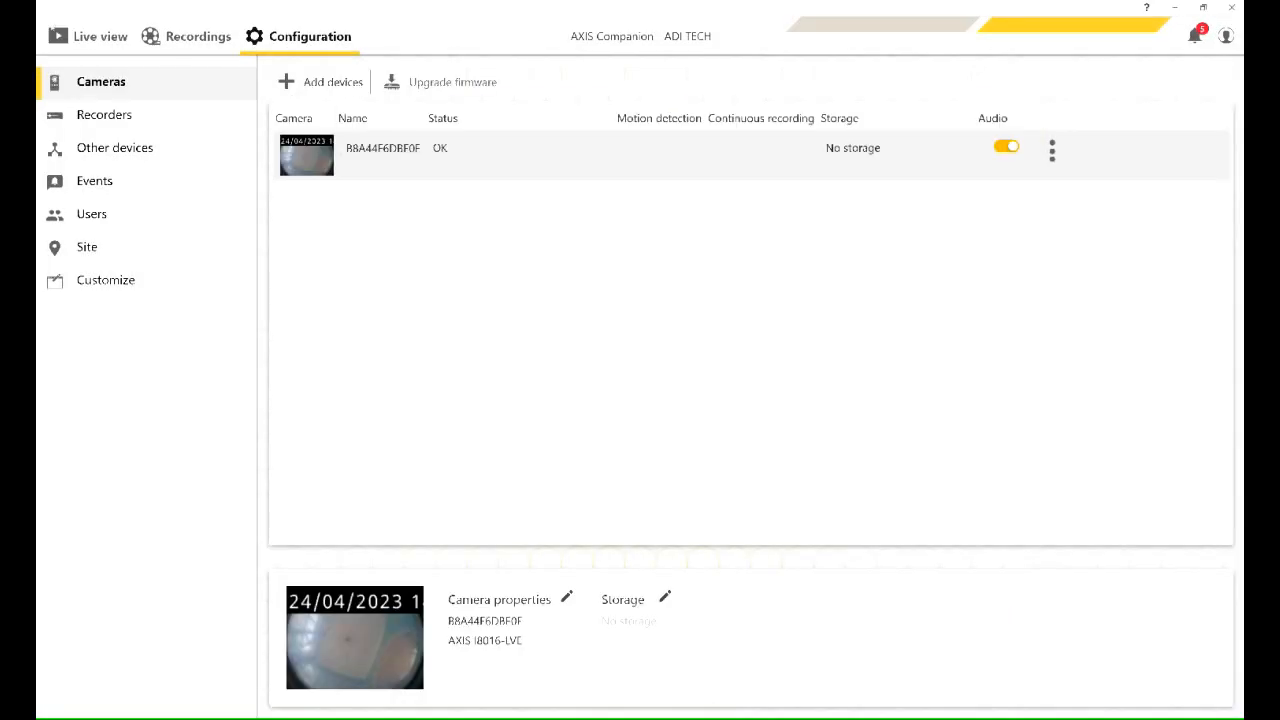
left_click(94, 181)
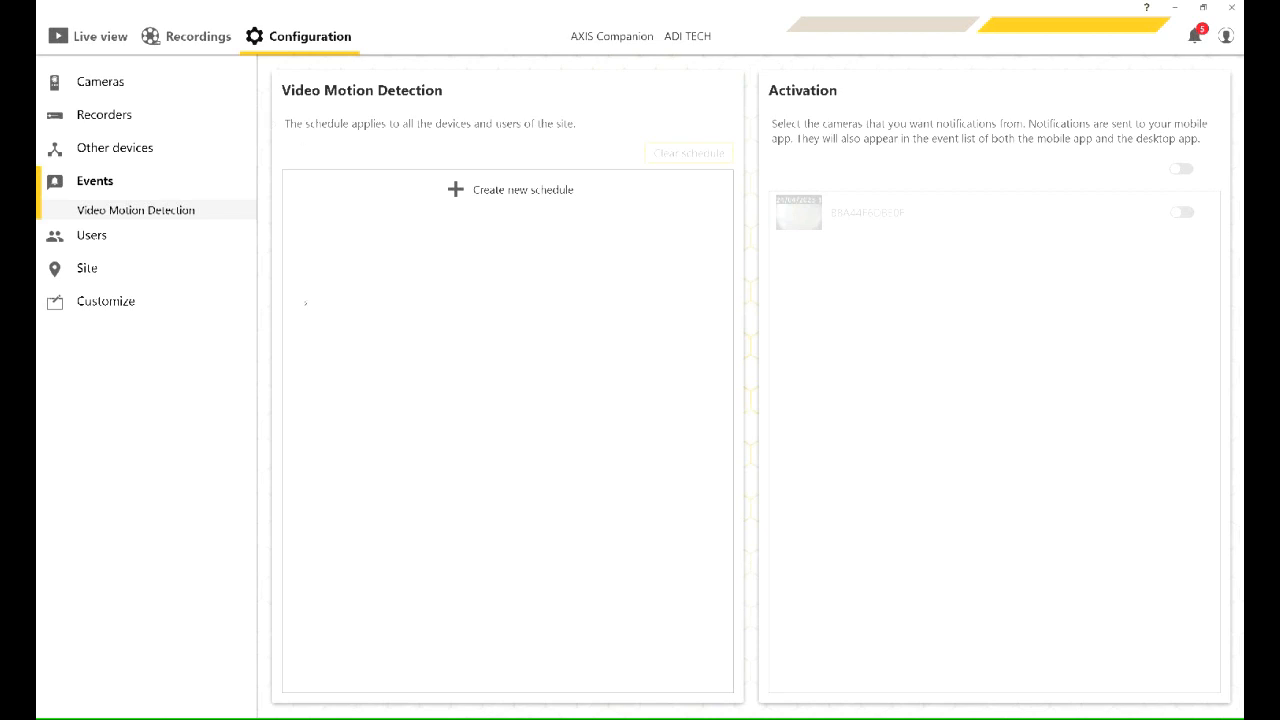
mouse_move(350, 297)
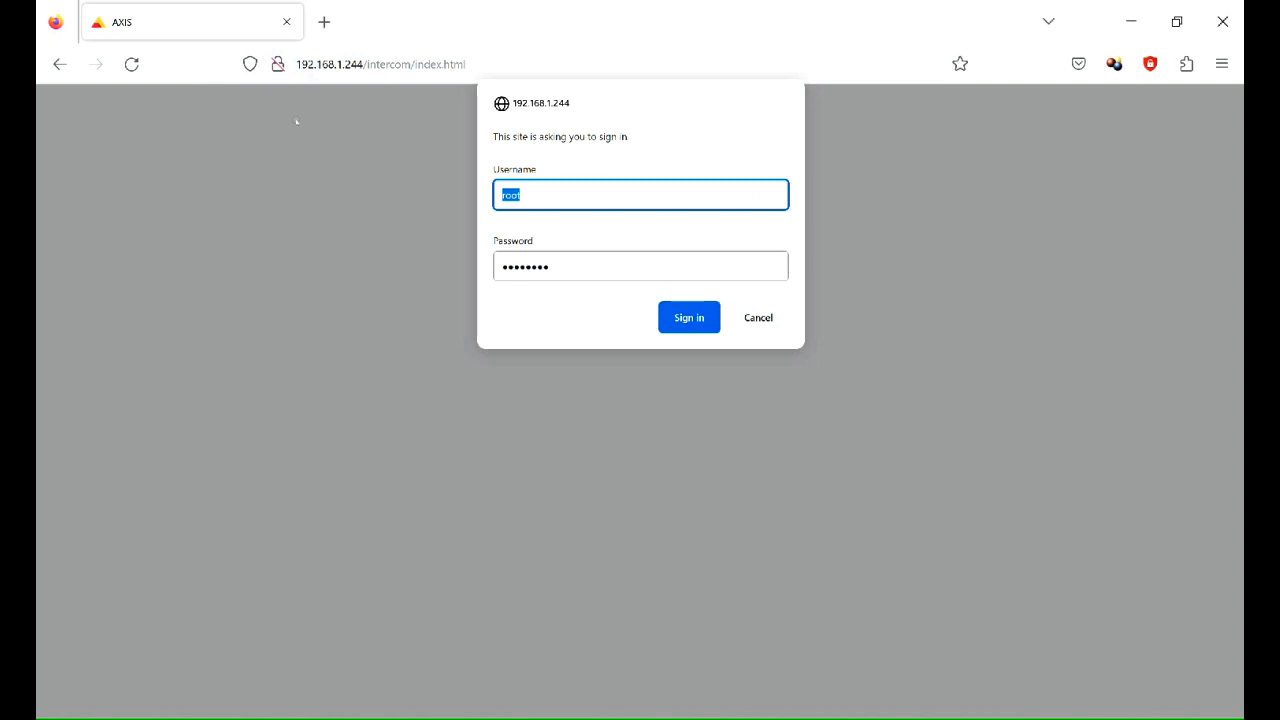
Sign in to the I8016-LVE web interface and view its Call button settings
left_click(688, 317)
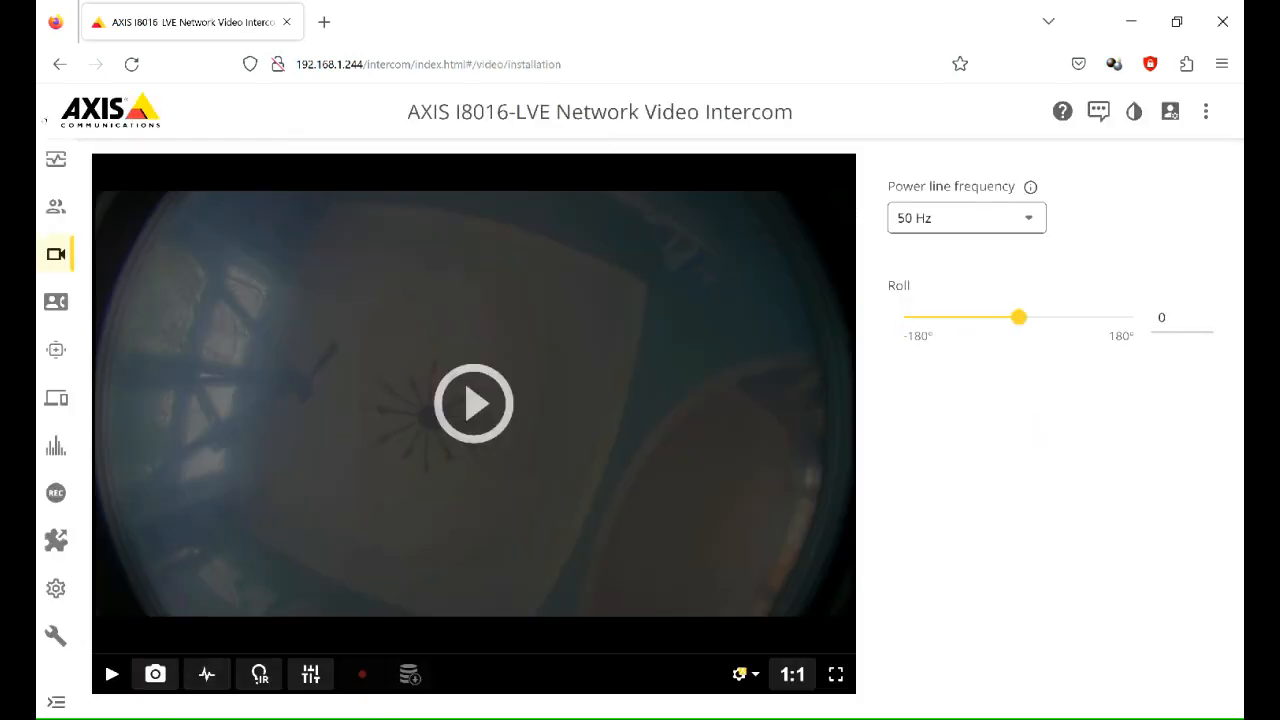
left_click(56, 301)
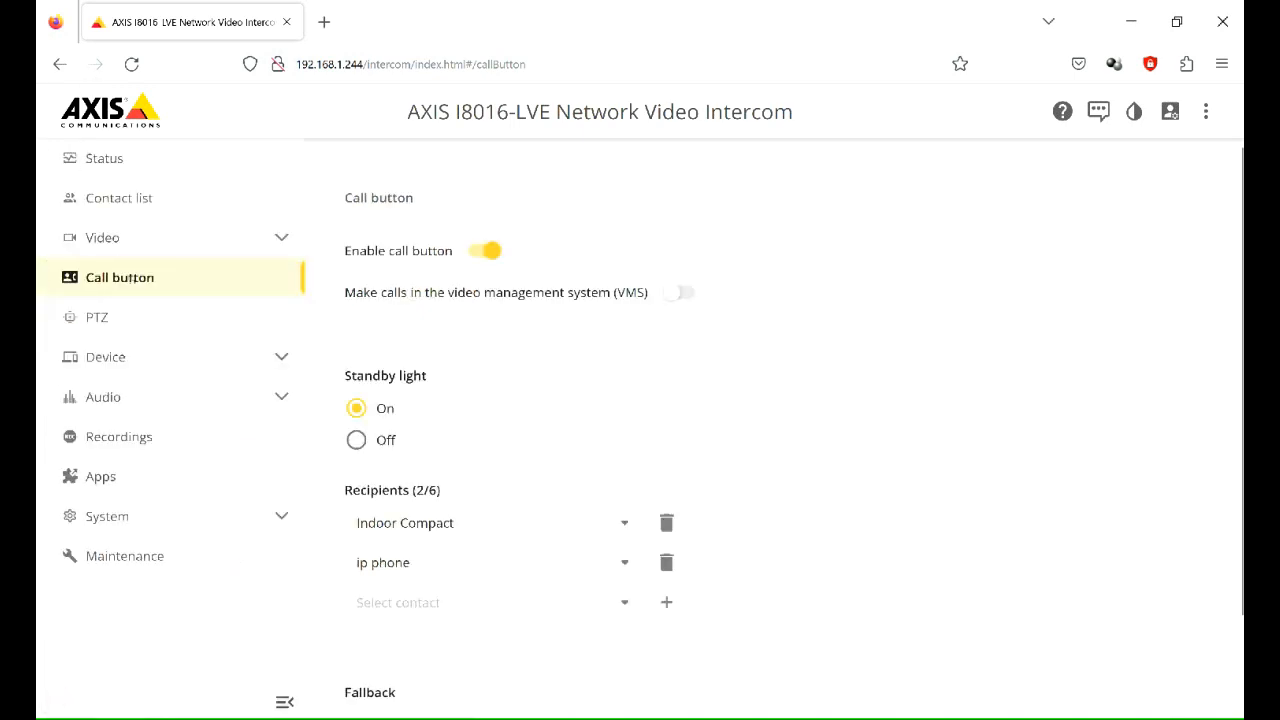
left_click(284, 701)
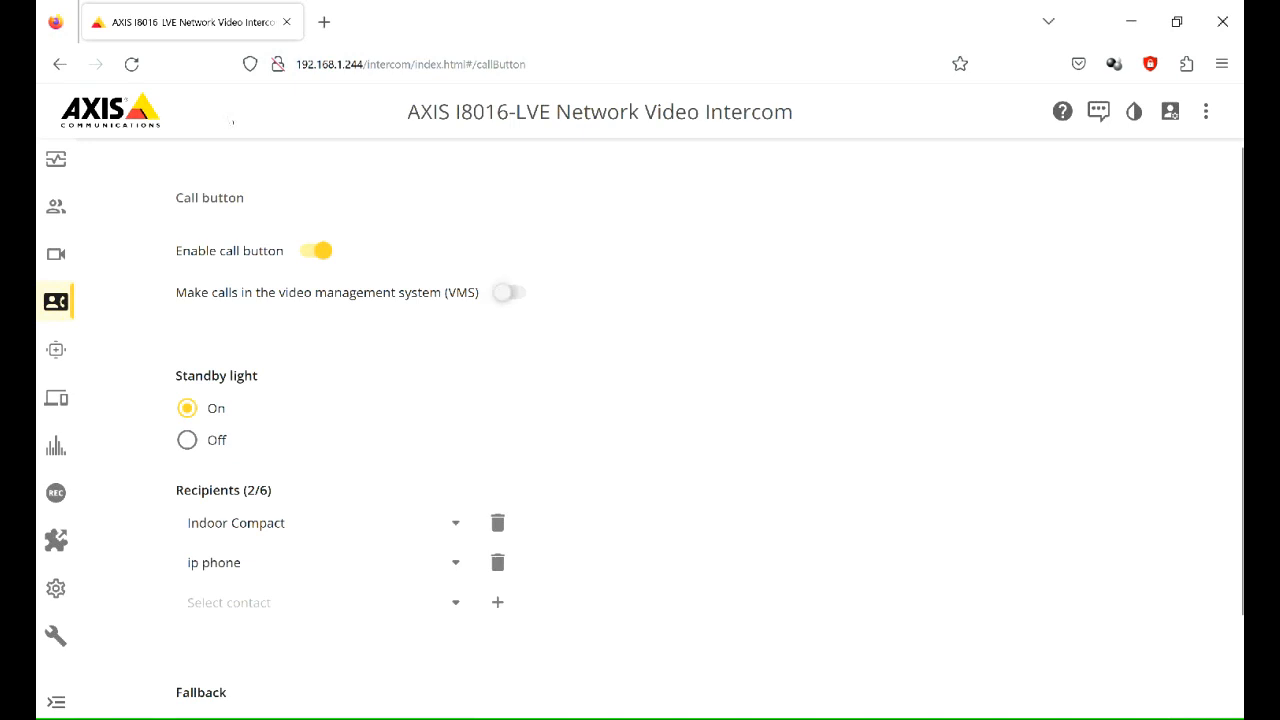
left_click(508, 292)
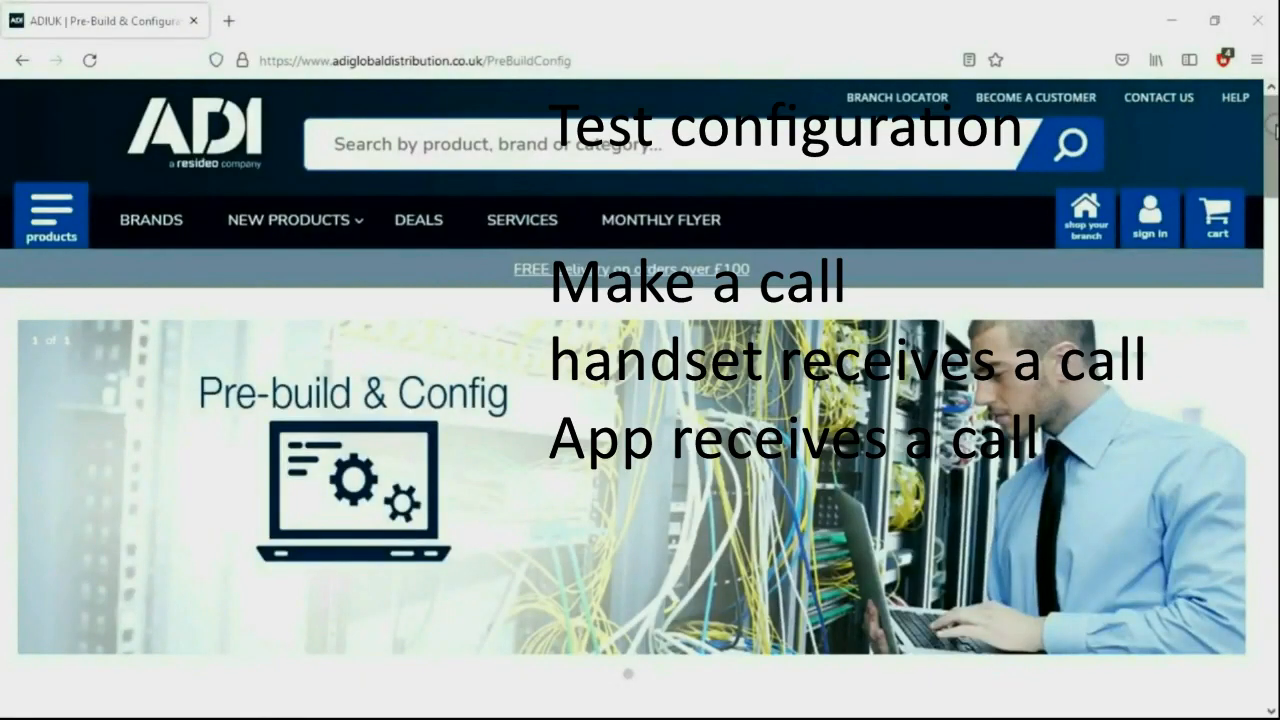
scroll("down", 3)
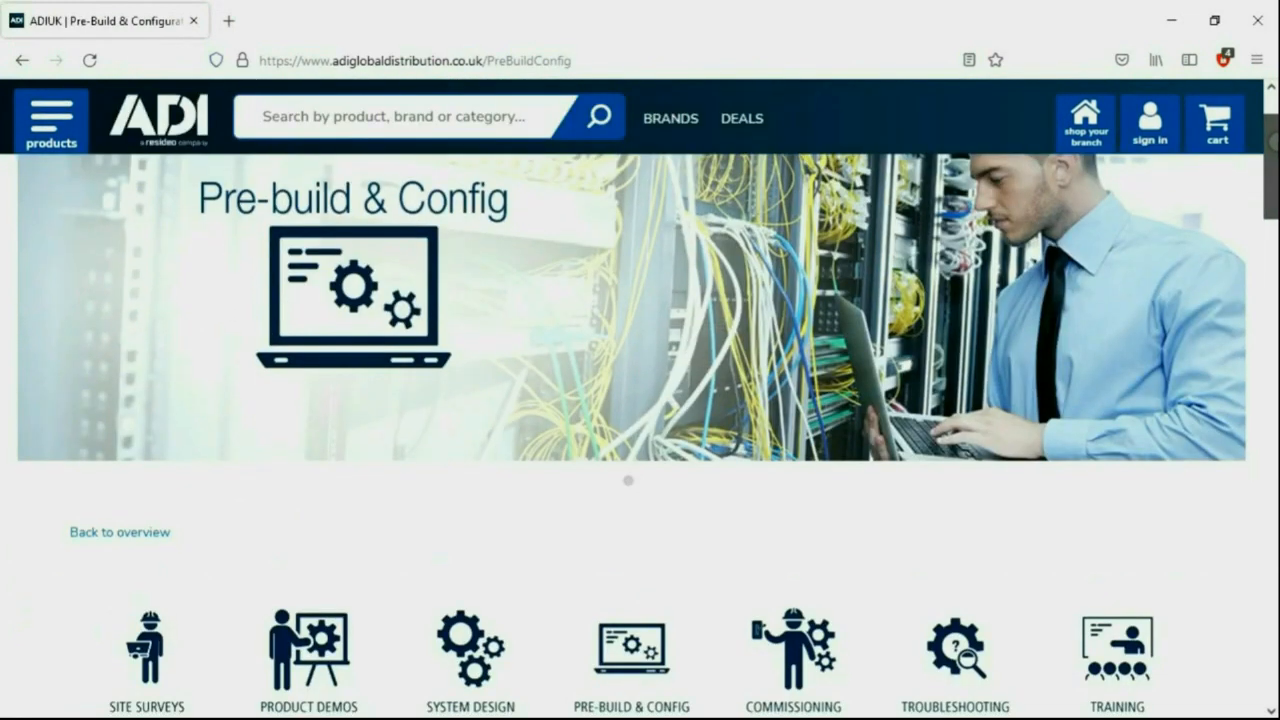
scroll("down", 3)
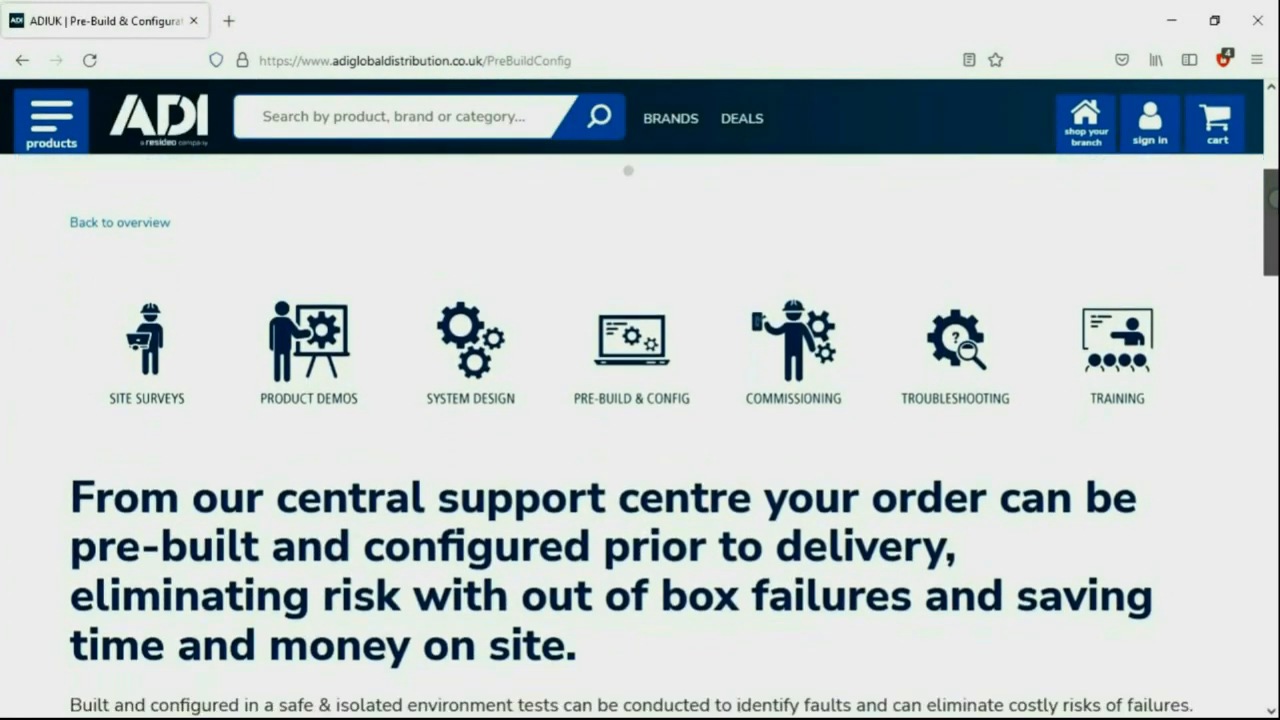
scroll("down", 3)
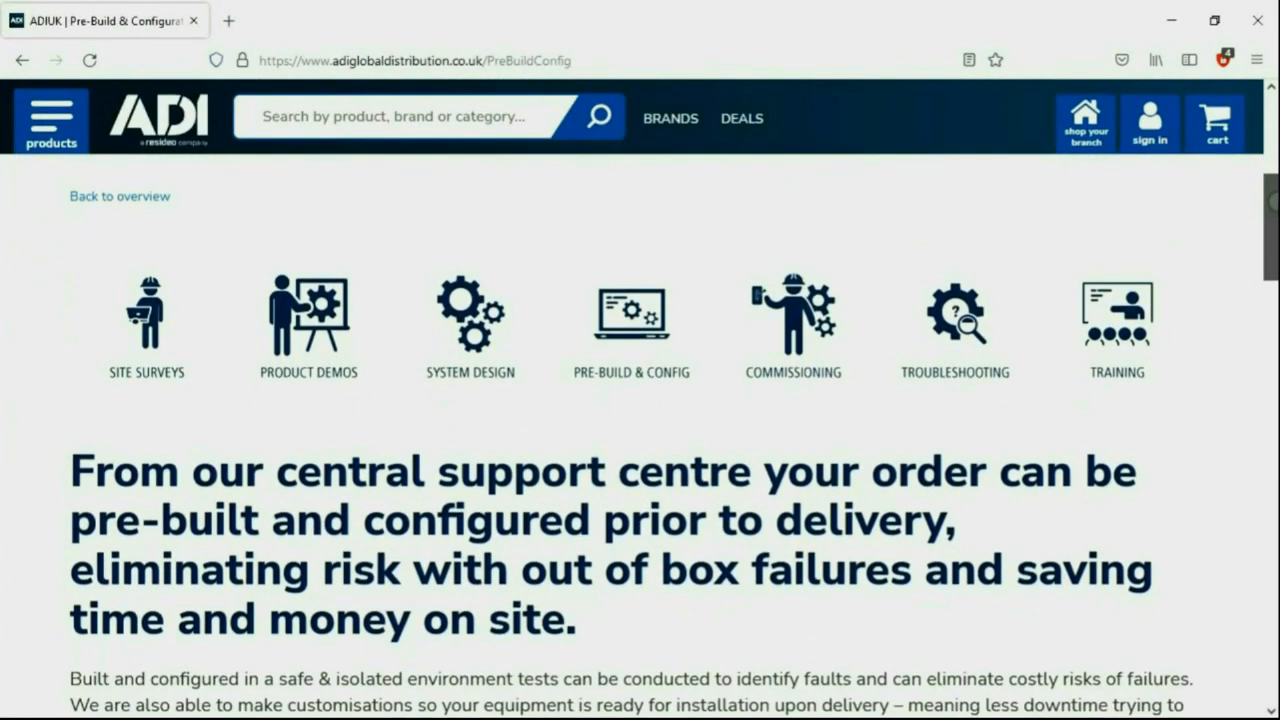
scroll("down", 3)
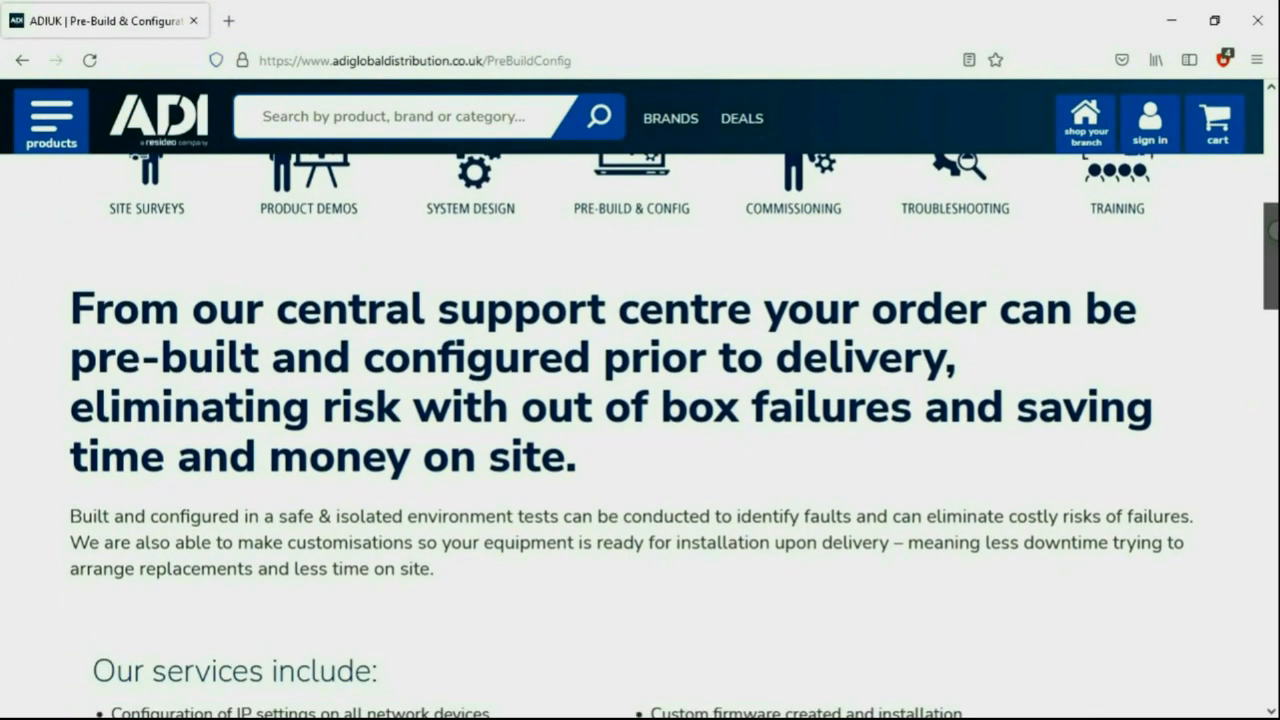
scroll("down", 3)
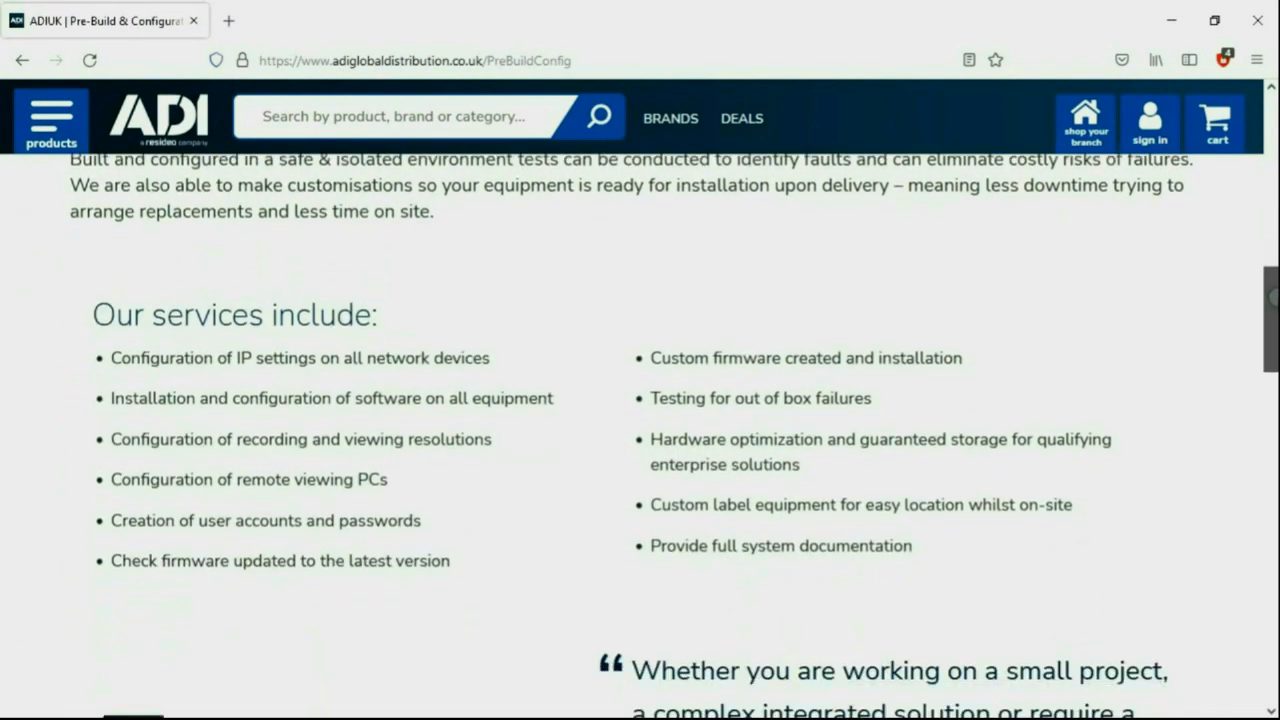
scroll("down", 3)
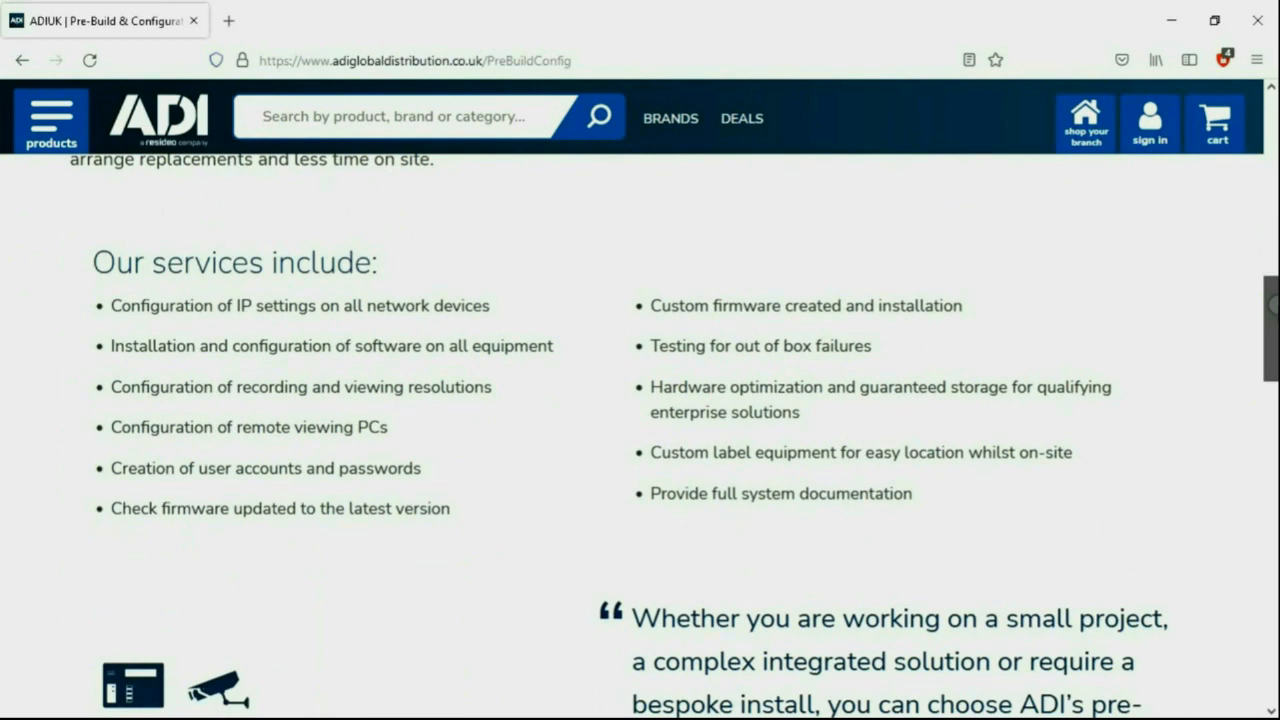
scroll("down", 3)
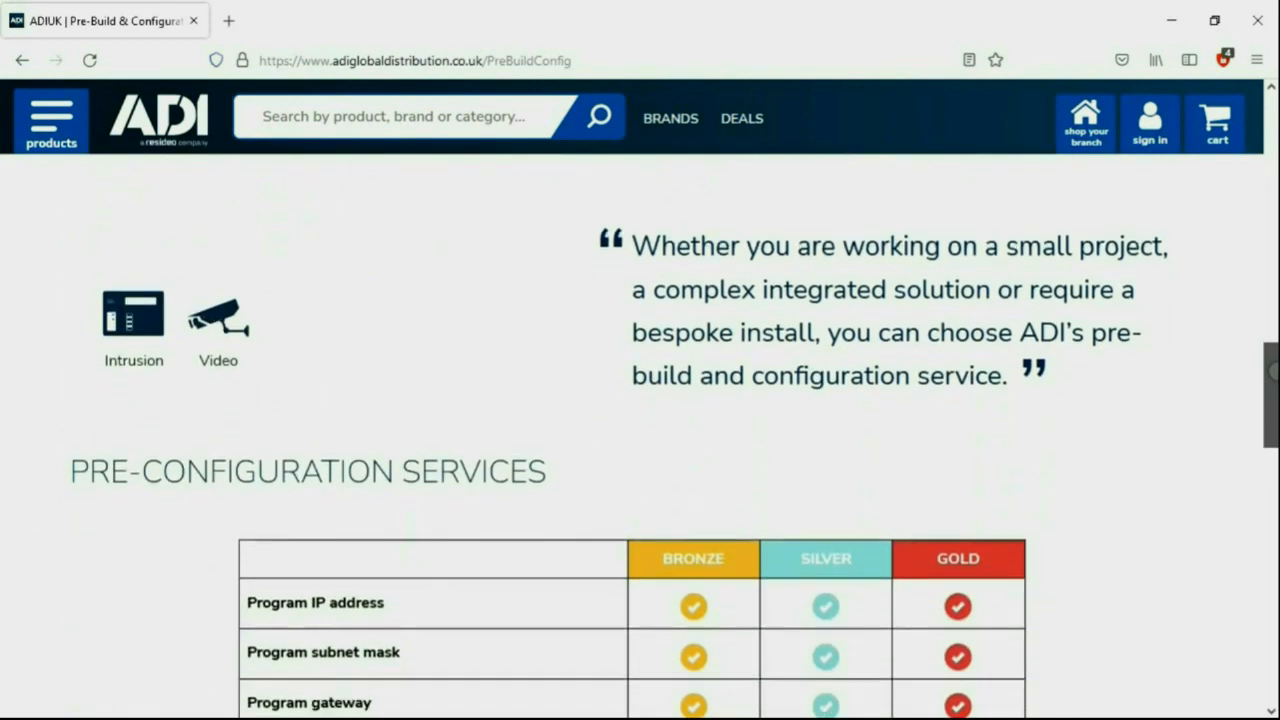
scroll("down", 3)
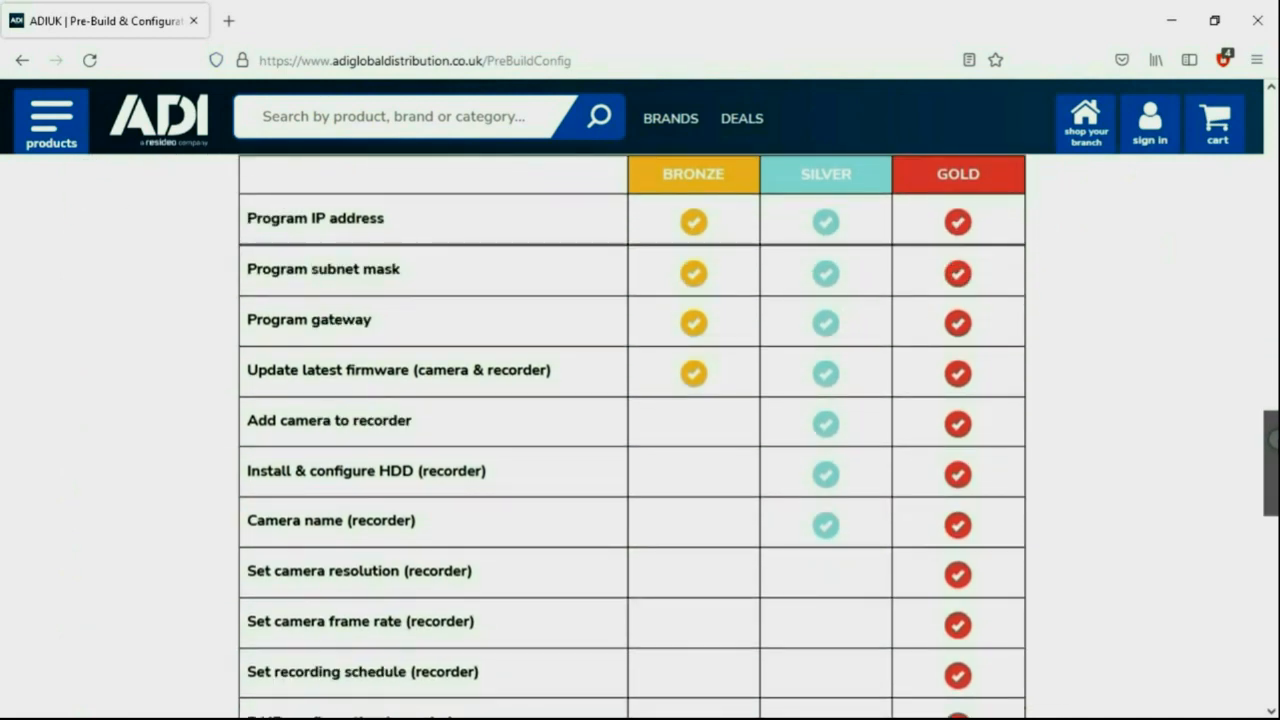
scroll("down", 3)
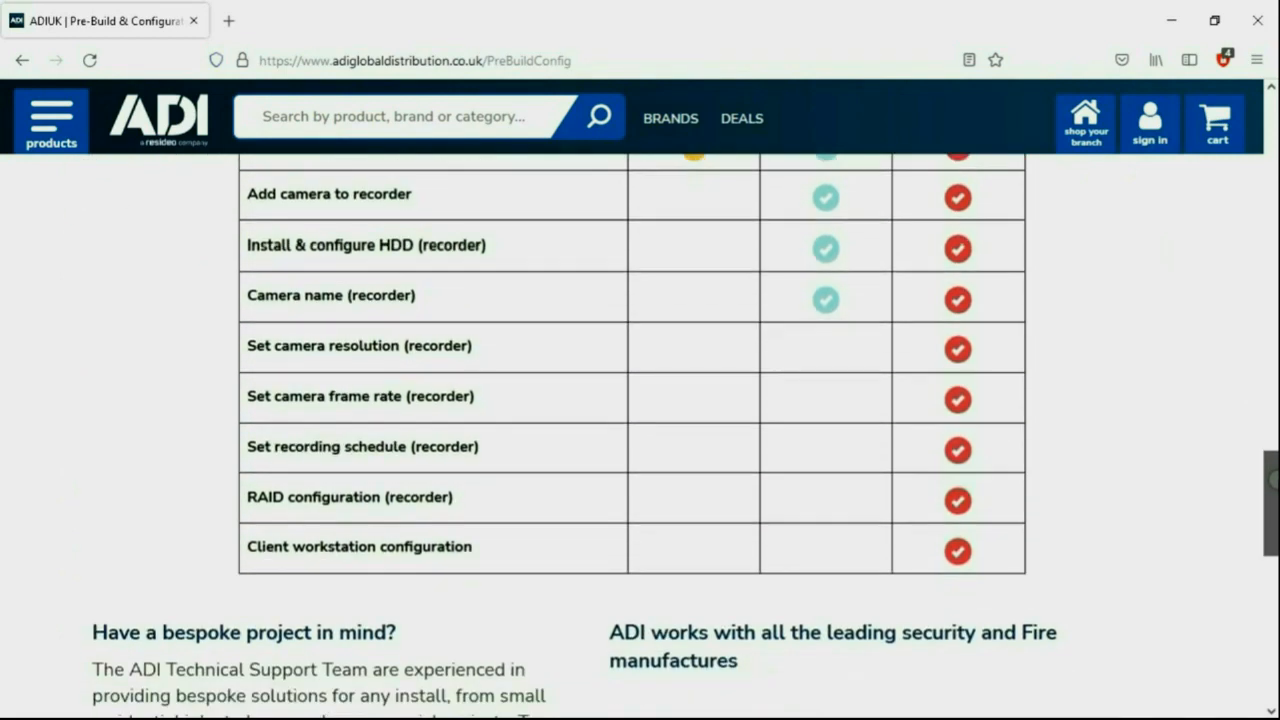
scroll("down", 3)
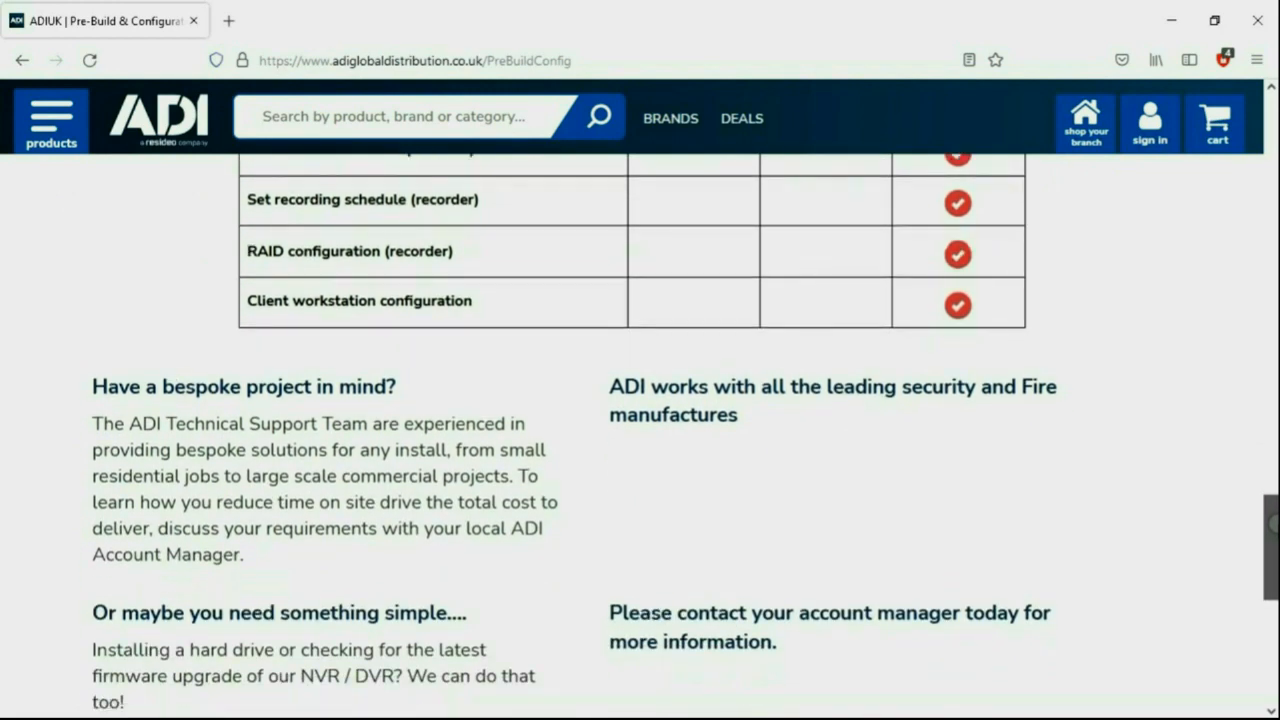
scroll("down", 3)
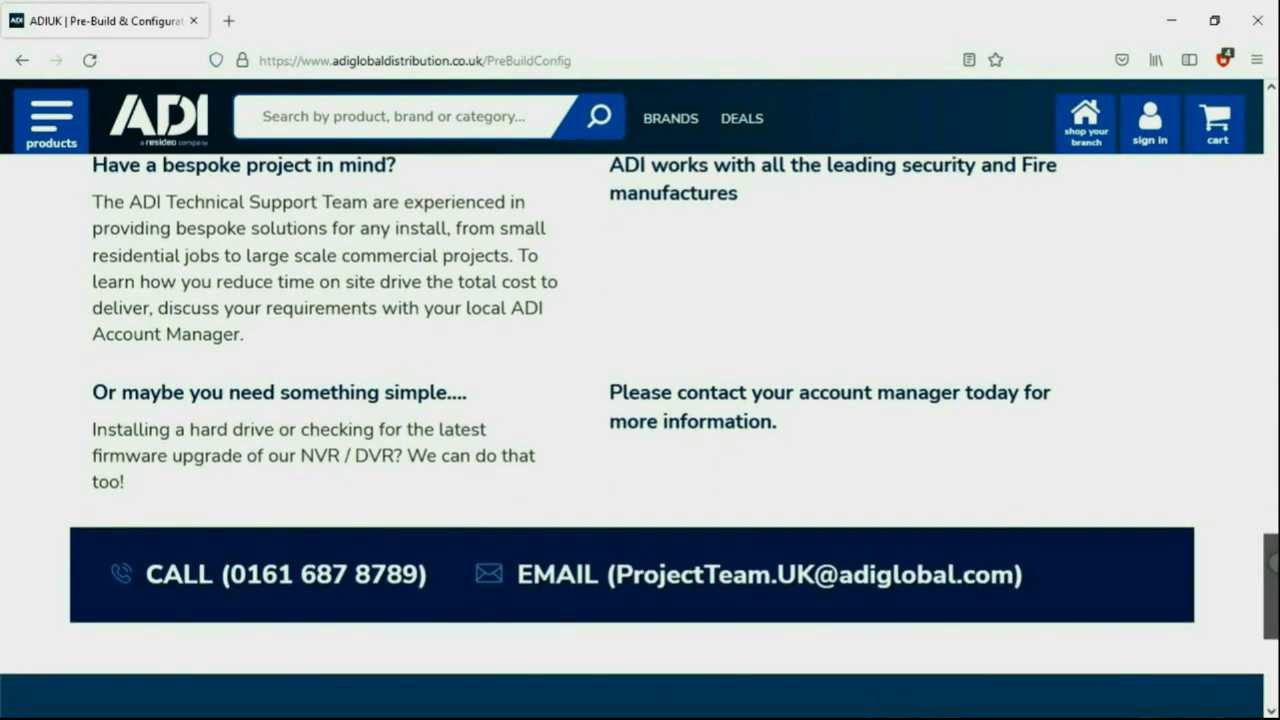